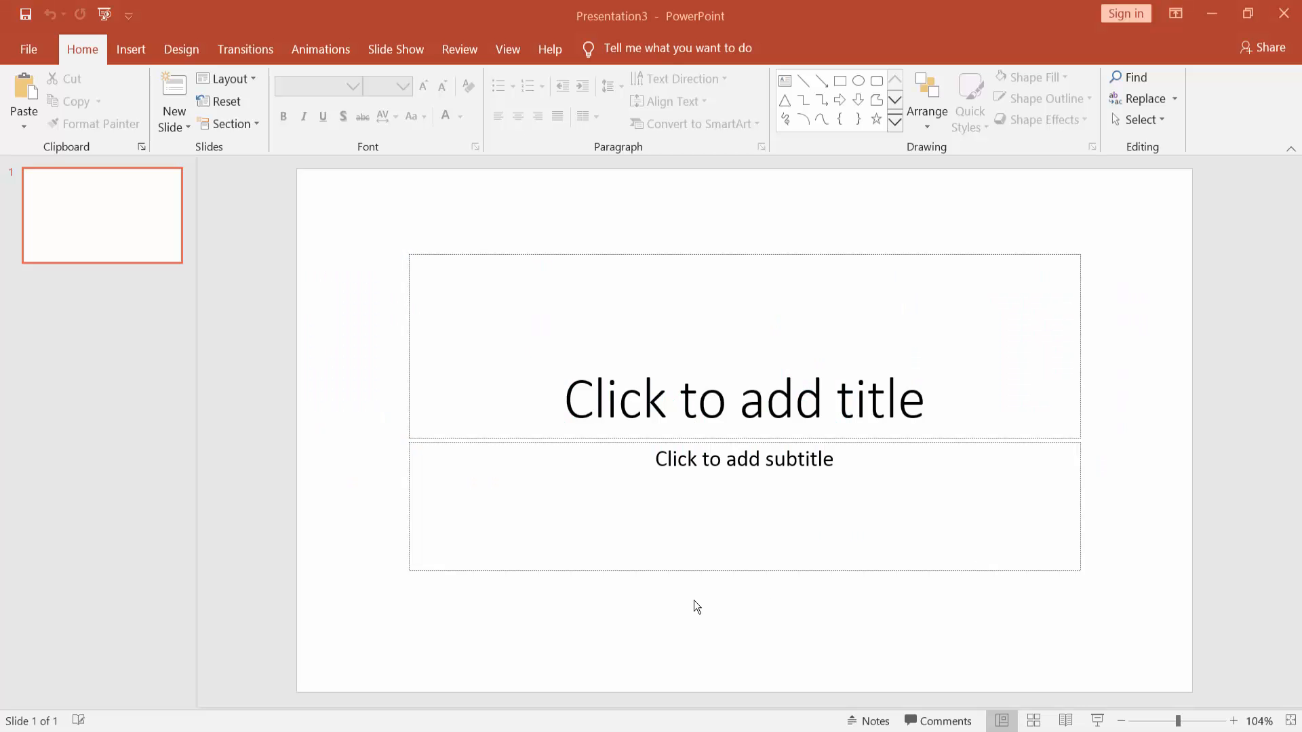
mouse_move(828, 595)
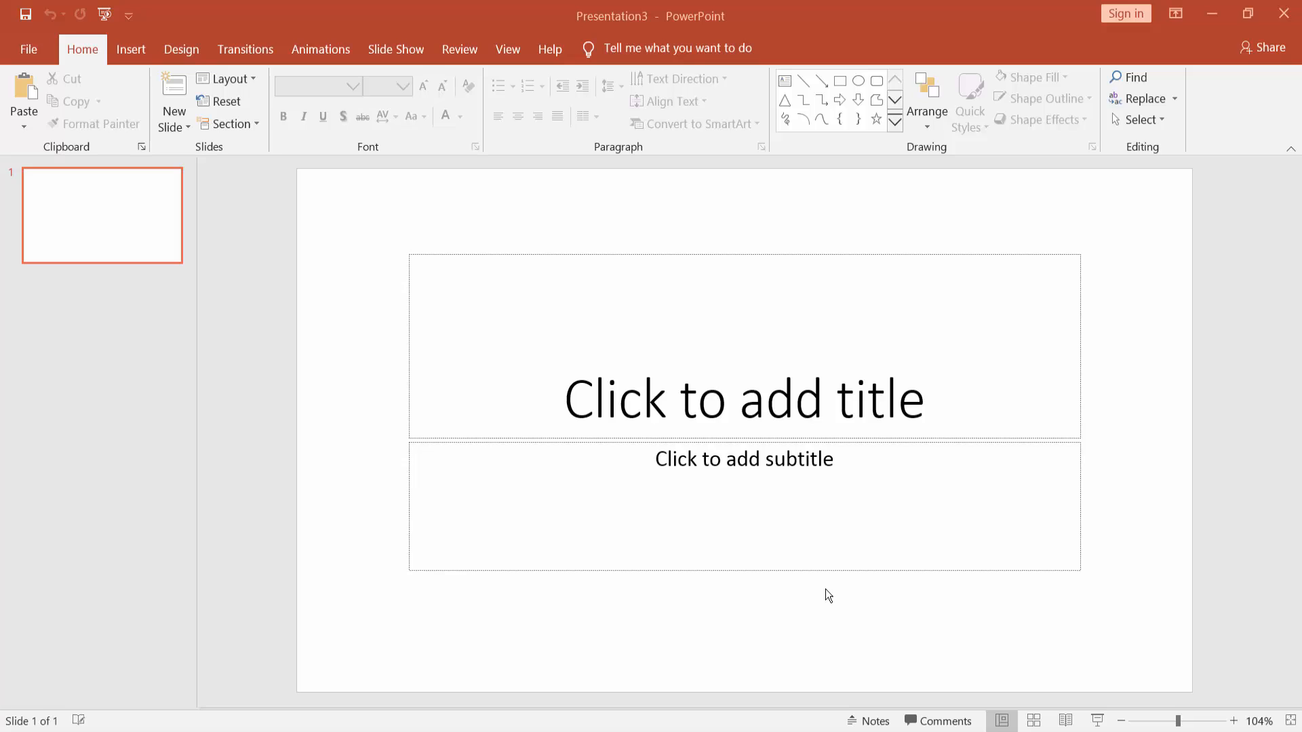
mouse_move(696, 606)
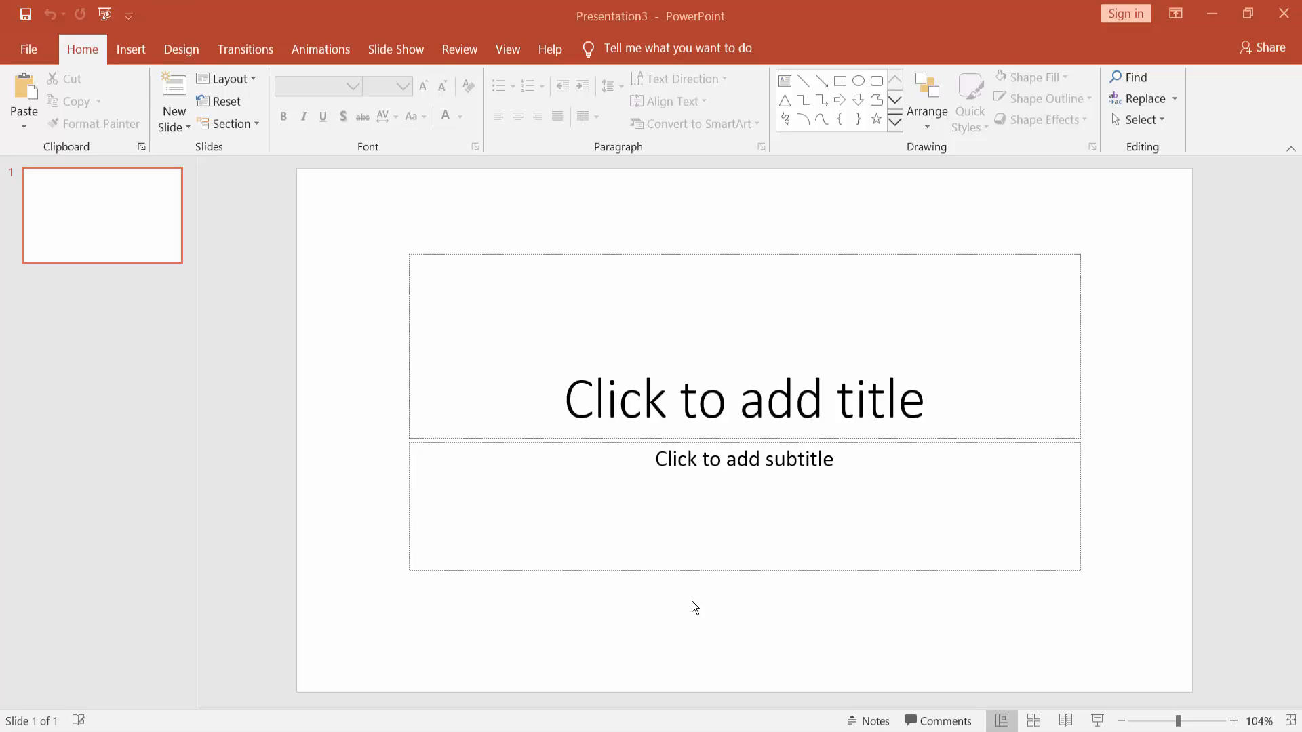
mouse_move(785, 722)
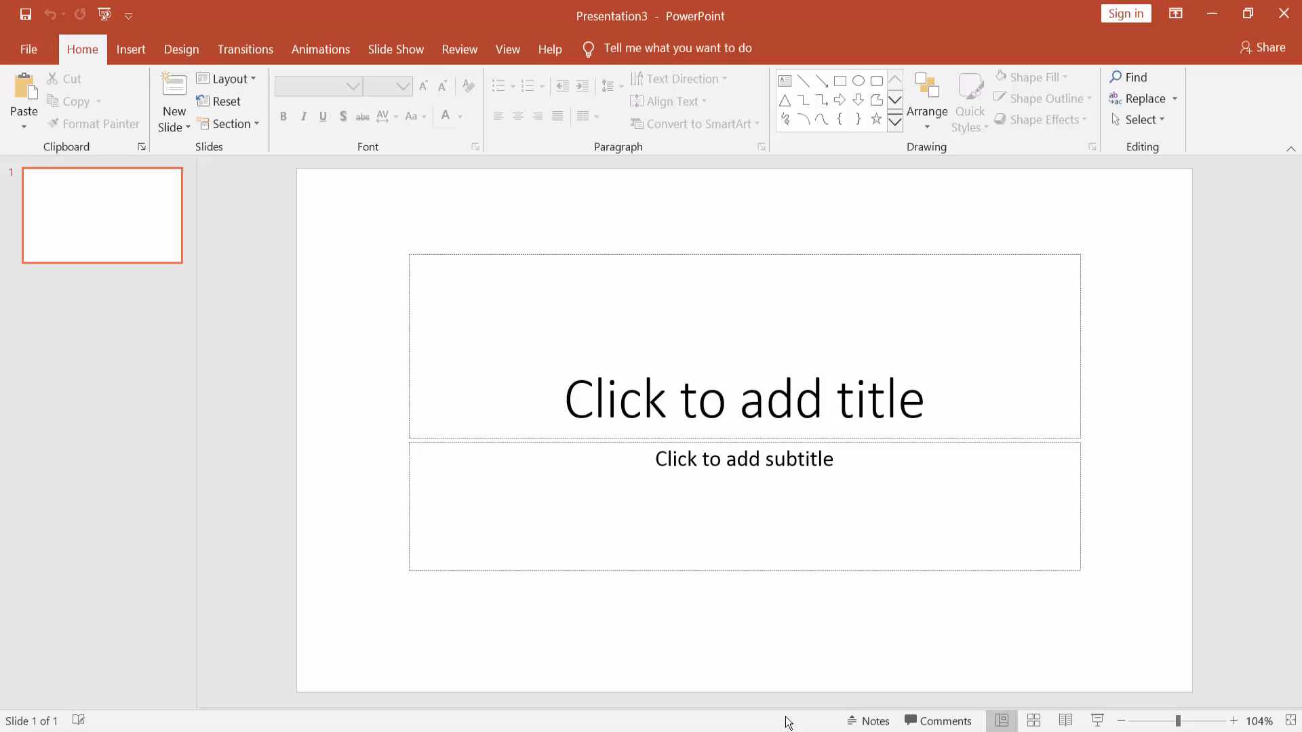
Start a new photo album and add the field photos from disk.
left_click(130, 49)
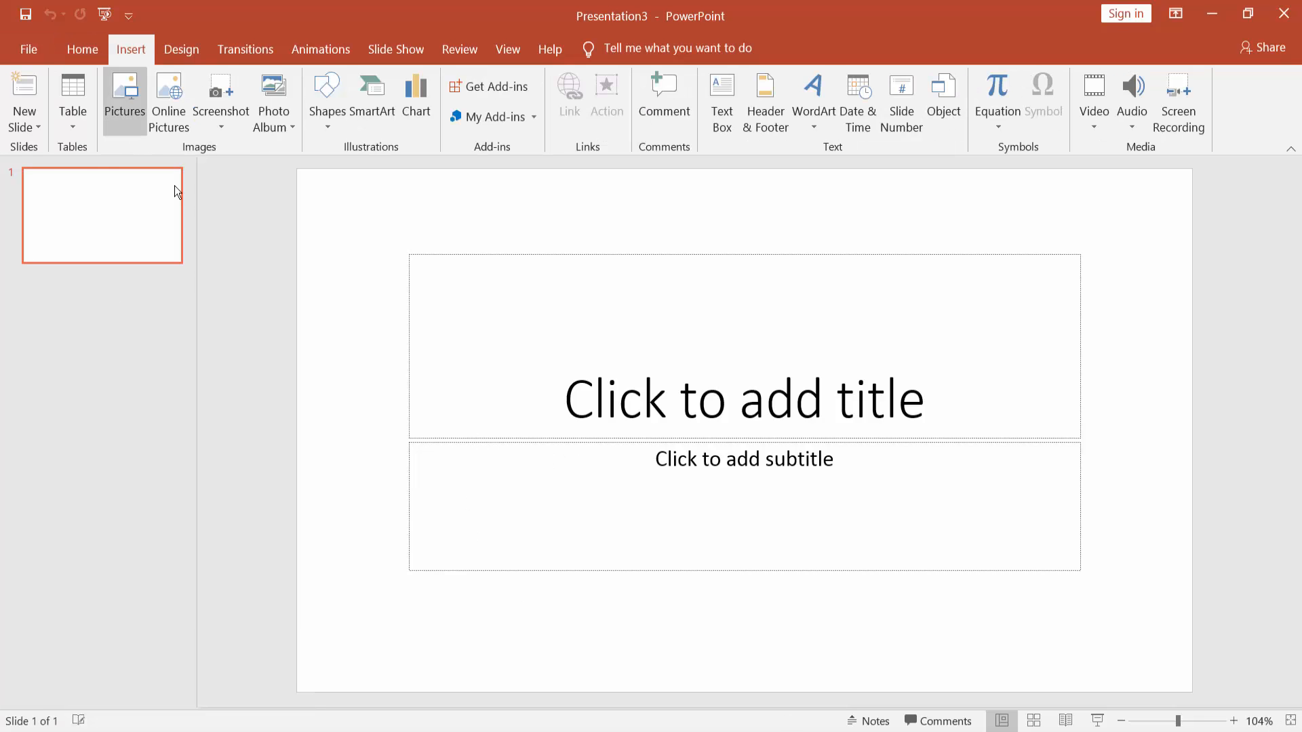
mouse_move(274, 100)
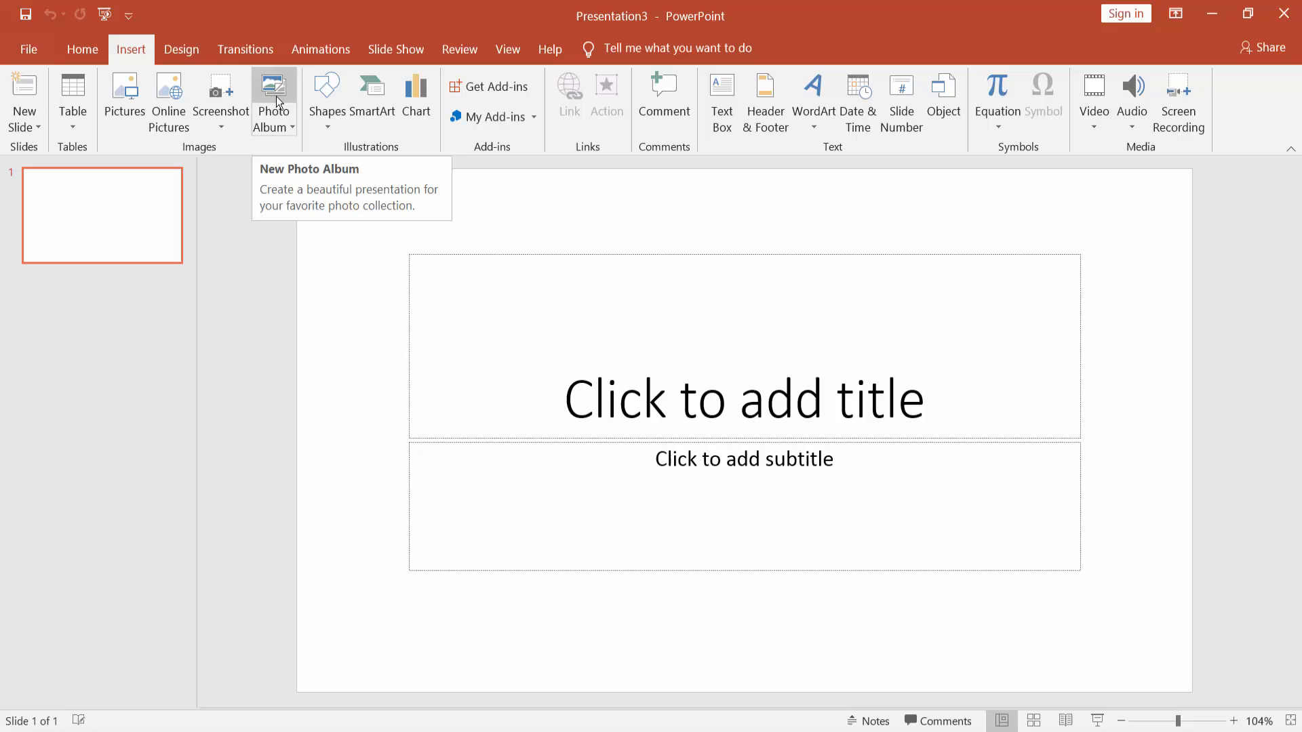
left_click(273, 100)
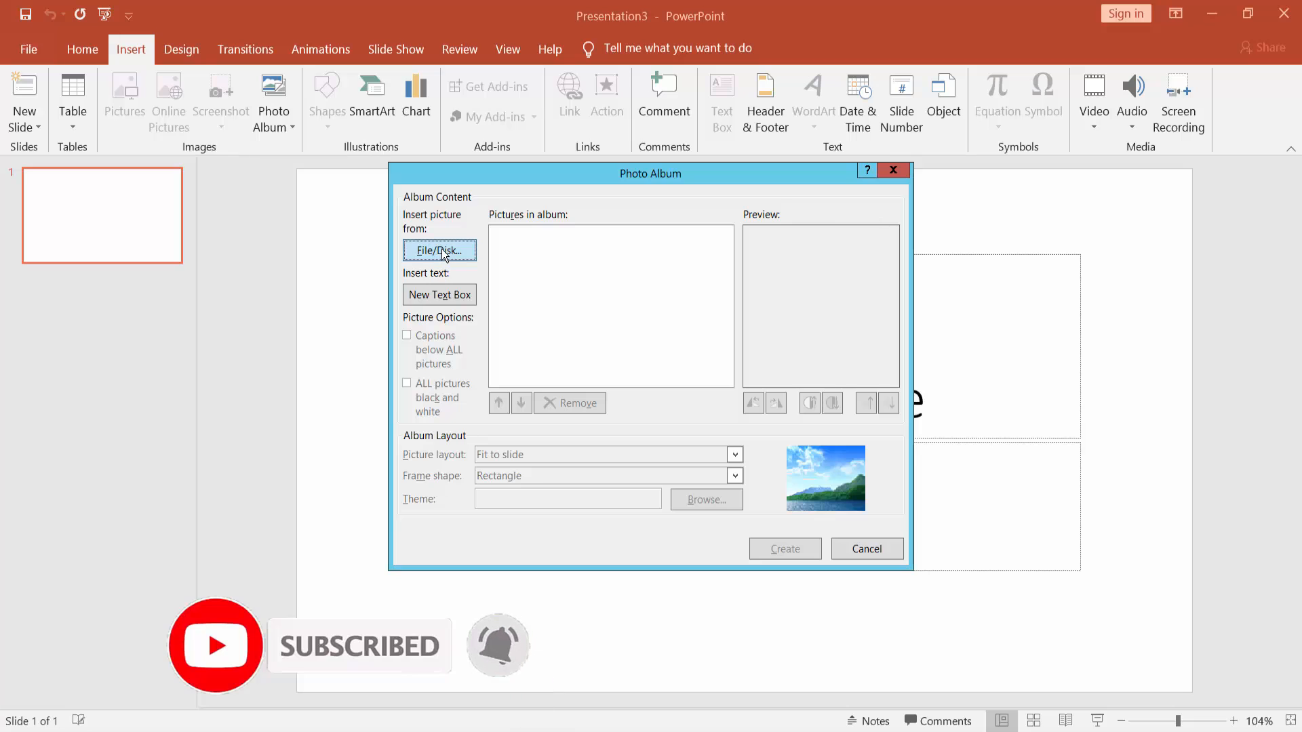
left_click(440, 250)
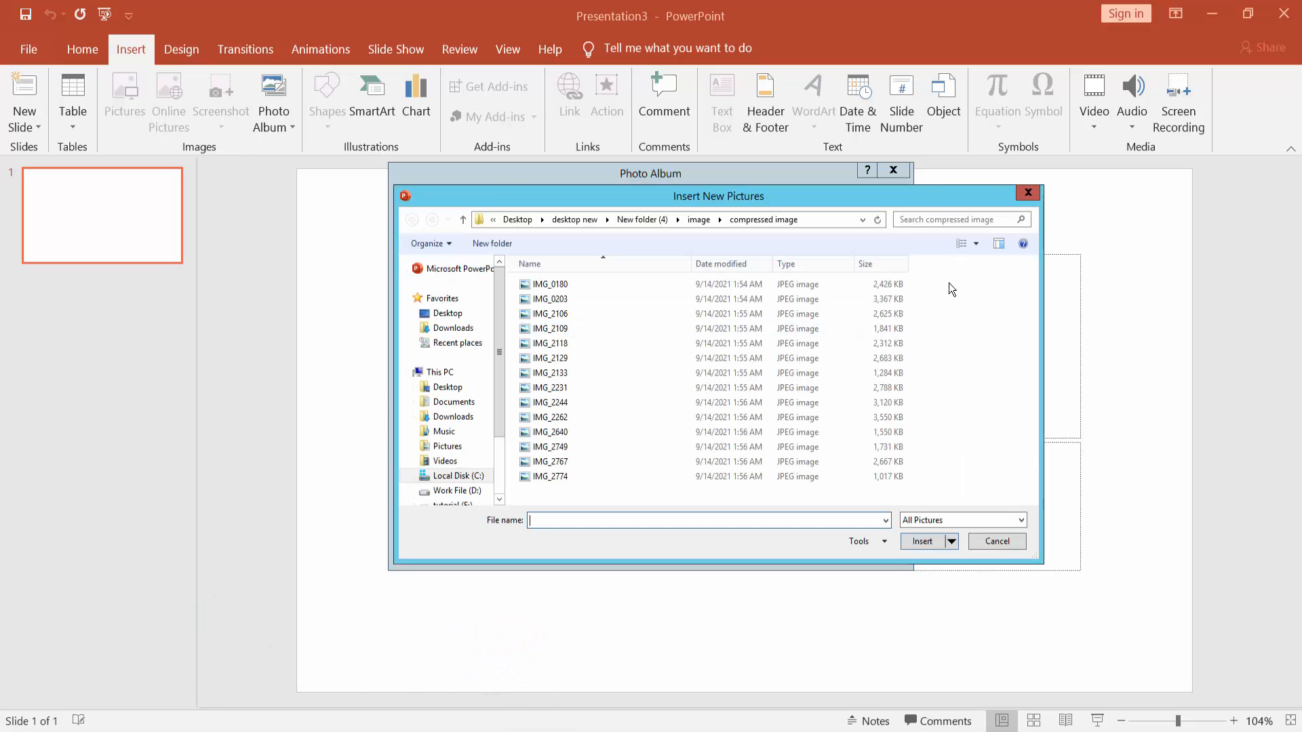
left_click(550, 358)
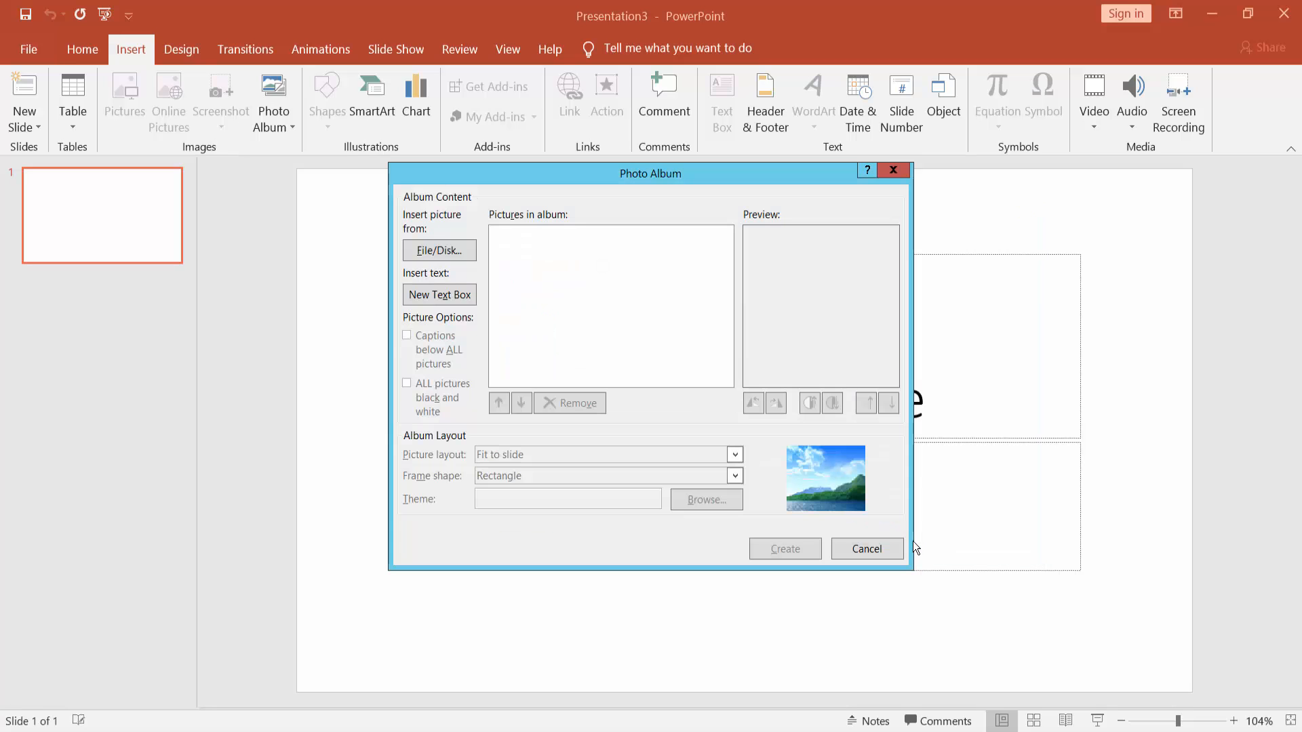
Set the album to 1 picture per slide with Rounded Rectangle frames, after trying other frames.
left_click(439, 250)
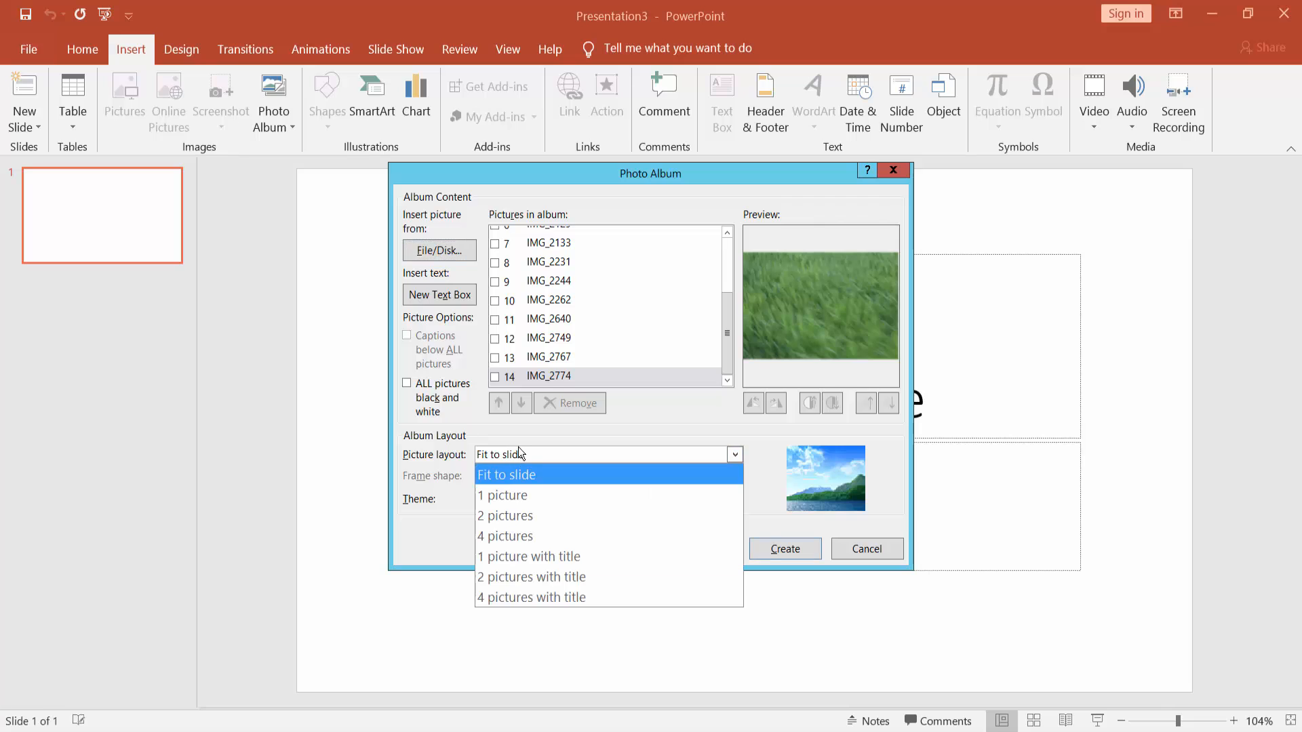
mouse_move(551, 461)
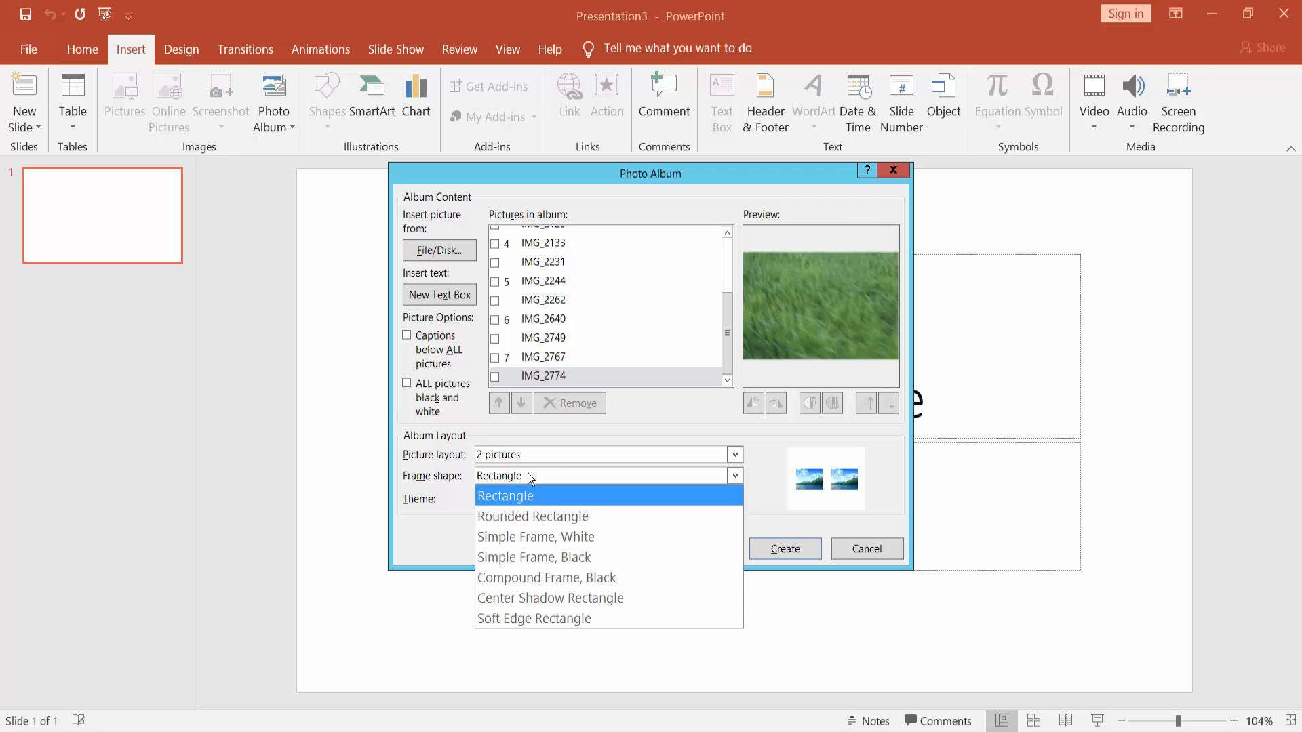
left_click(533, 515)
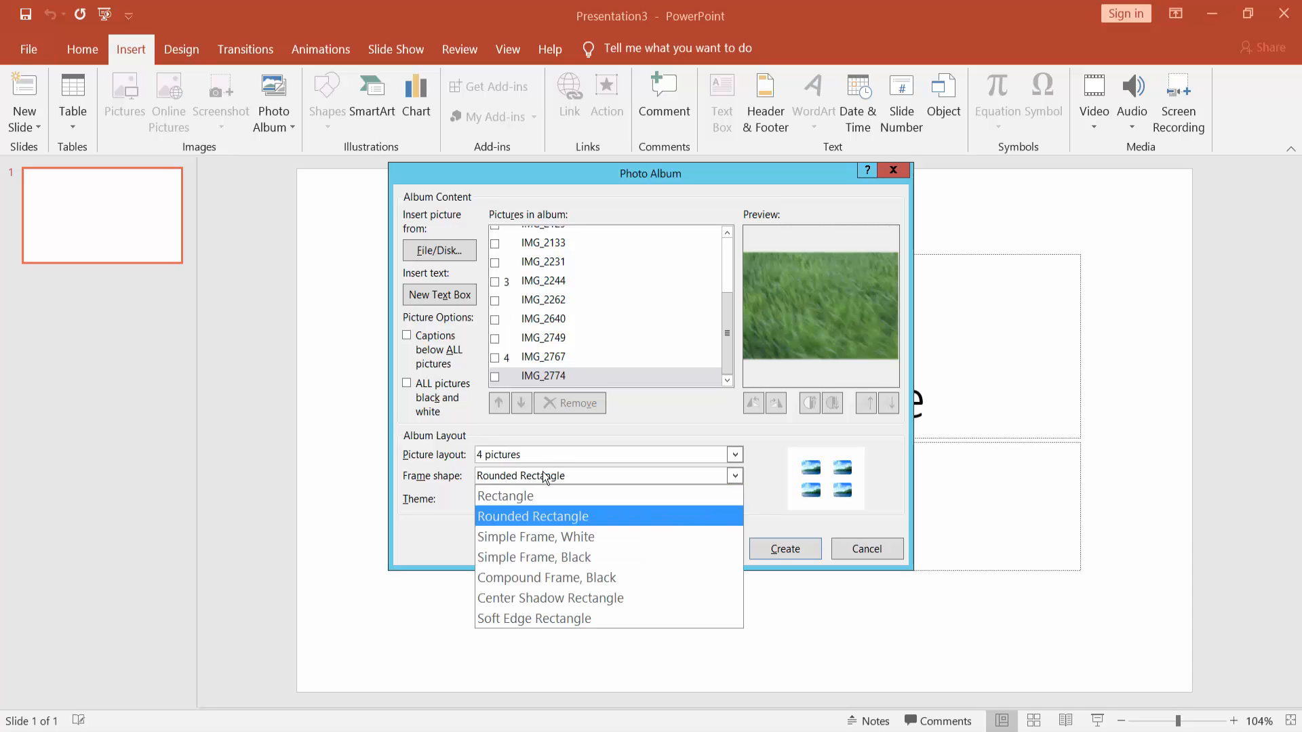
left_click(535, 537)
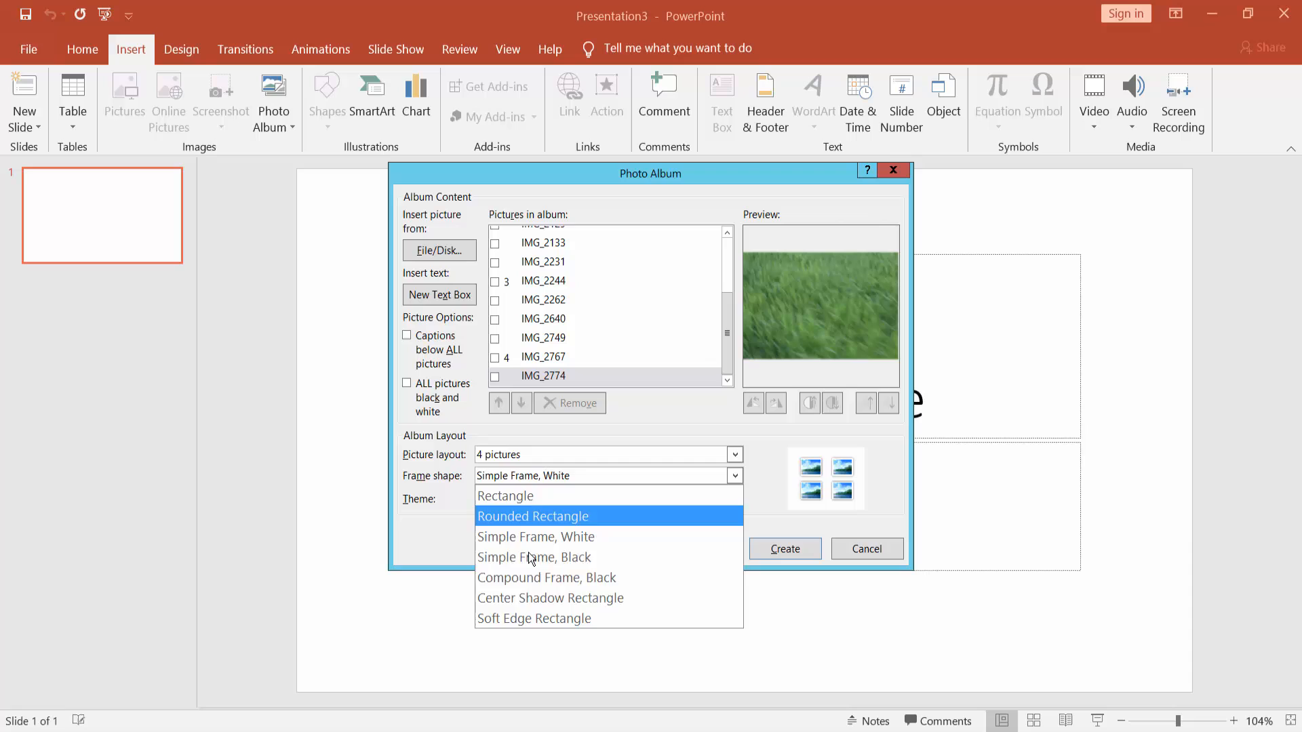
left_click(546, 577)
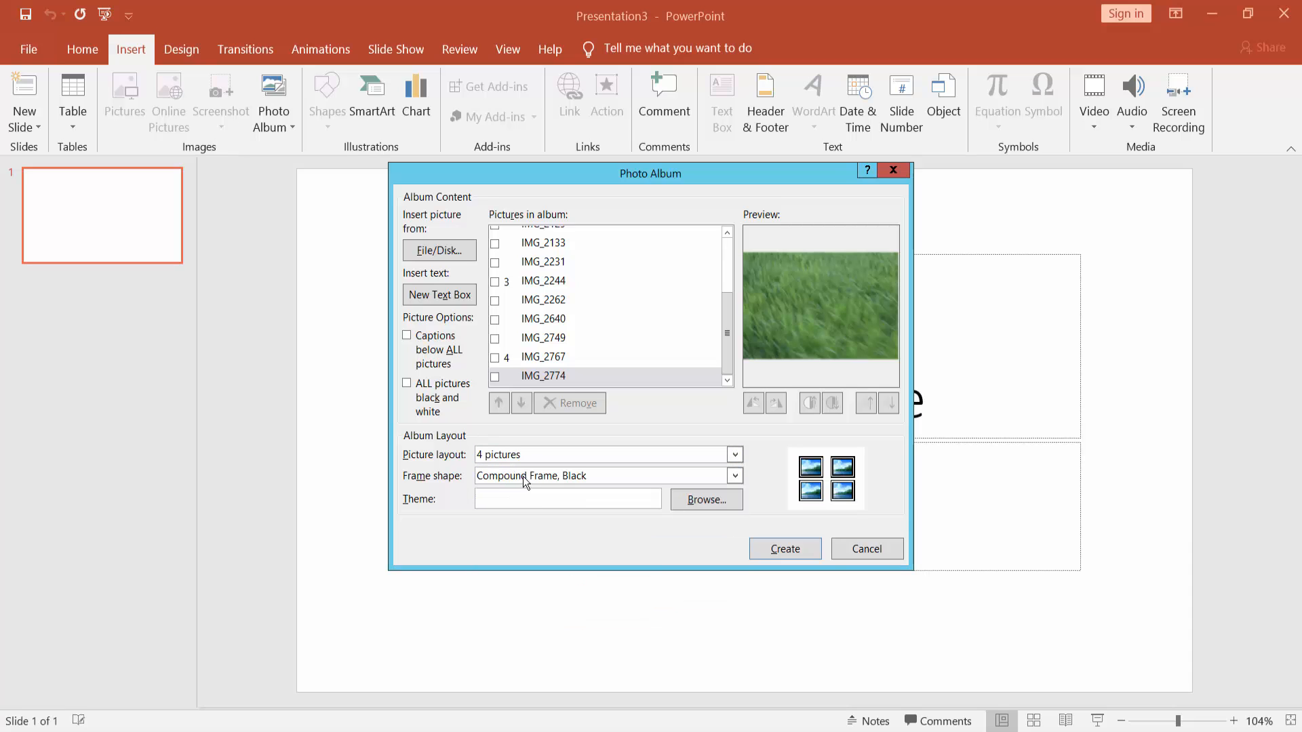
left_click(733, 454)
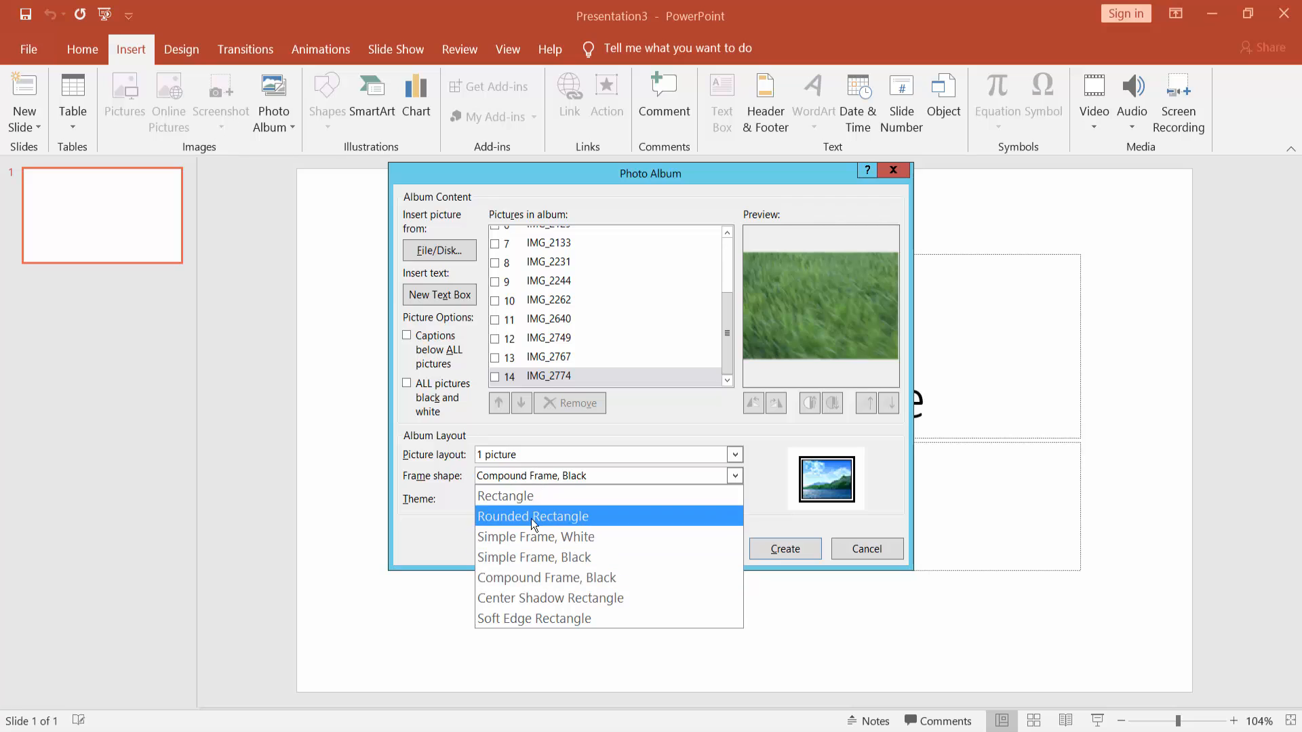
left_click(533, 517)
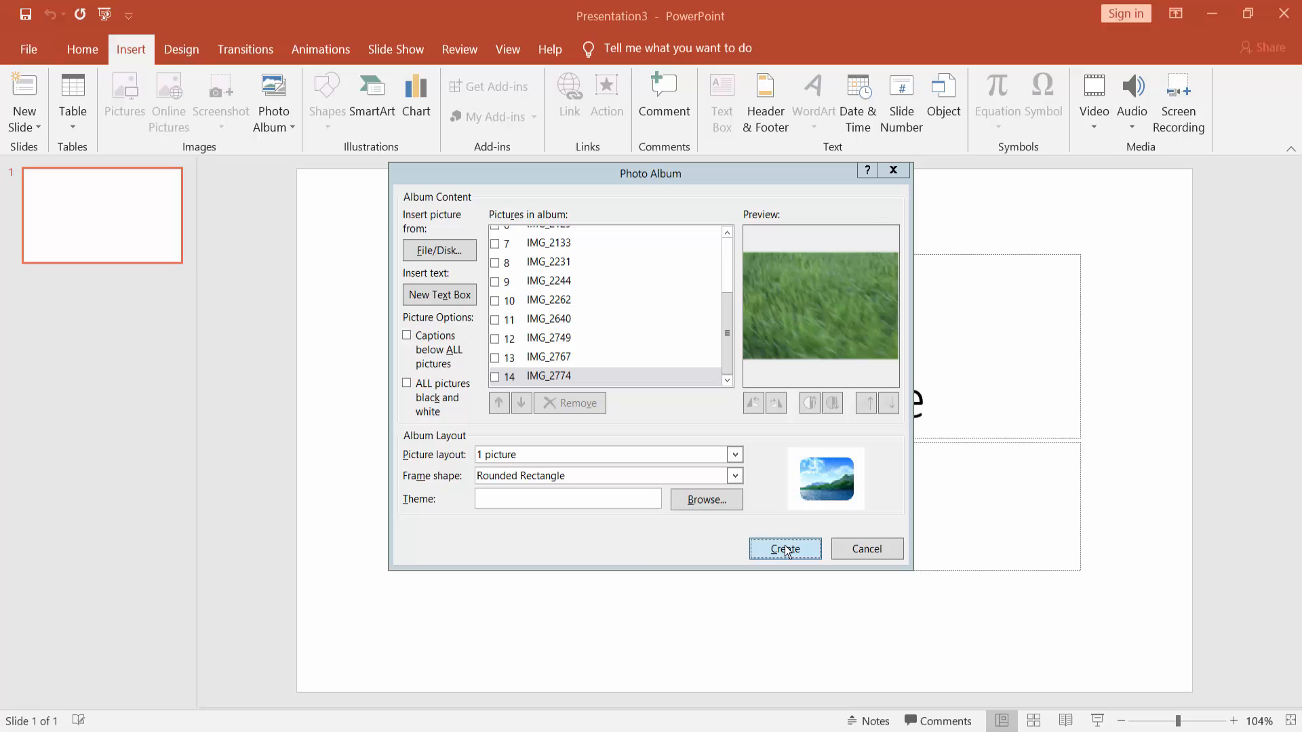
mouse_move(629, 553)
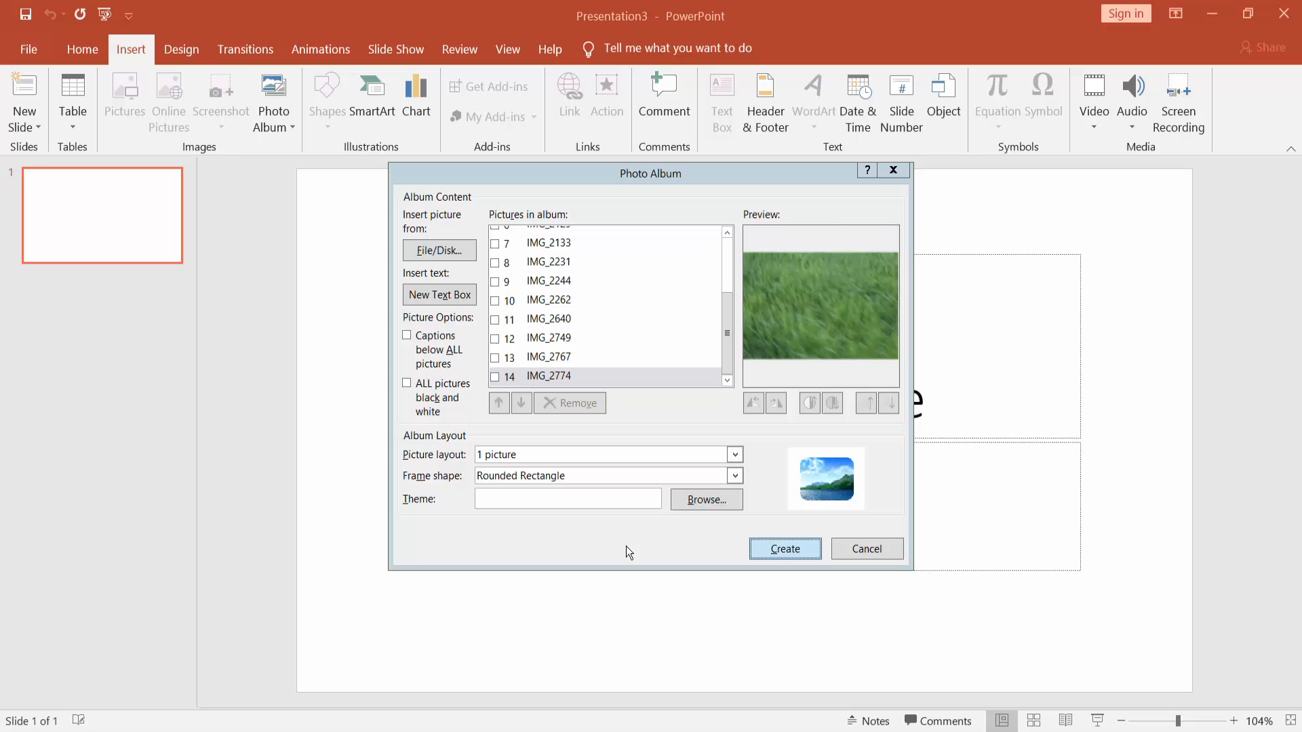
Create the 15-slide photo album presentation and scroll through its slides.
left_click(783, 548)
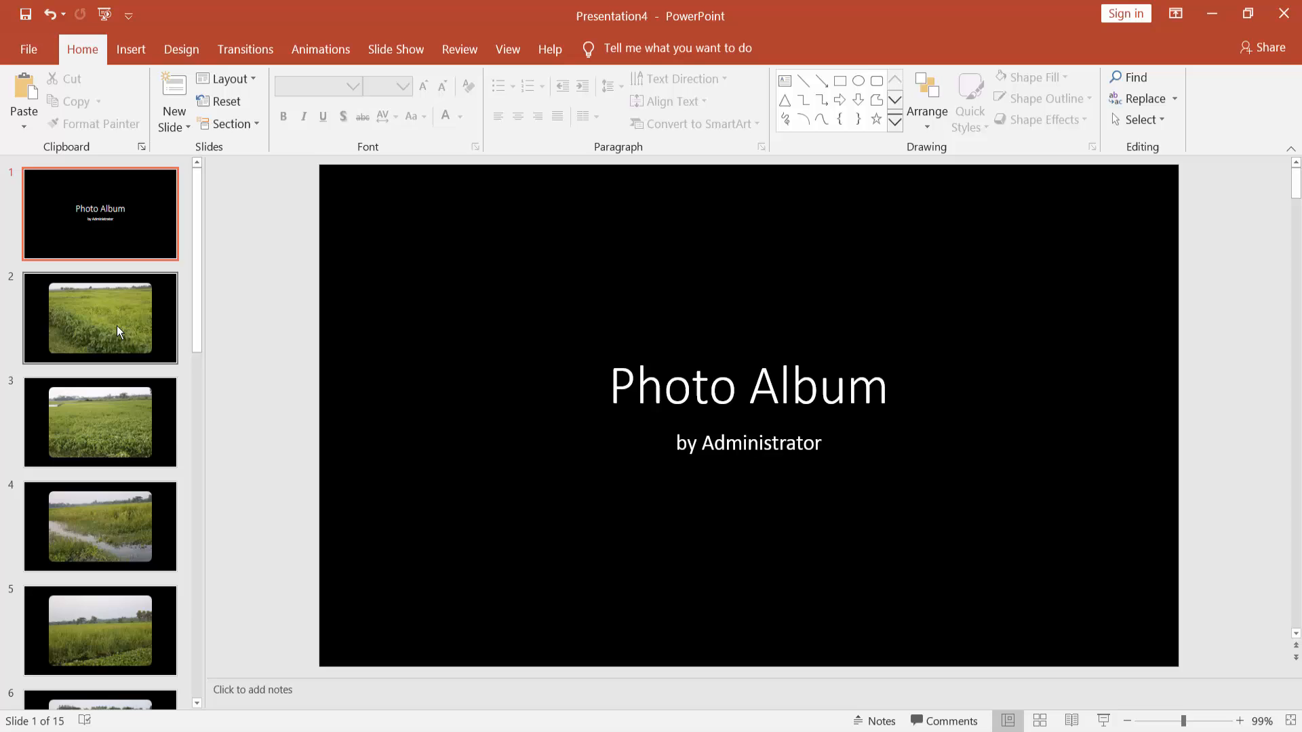
scroll("down", 3)
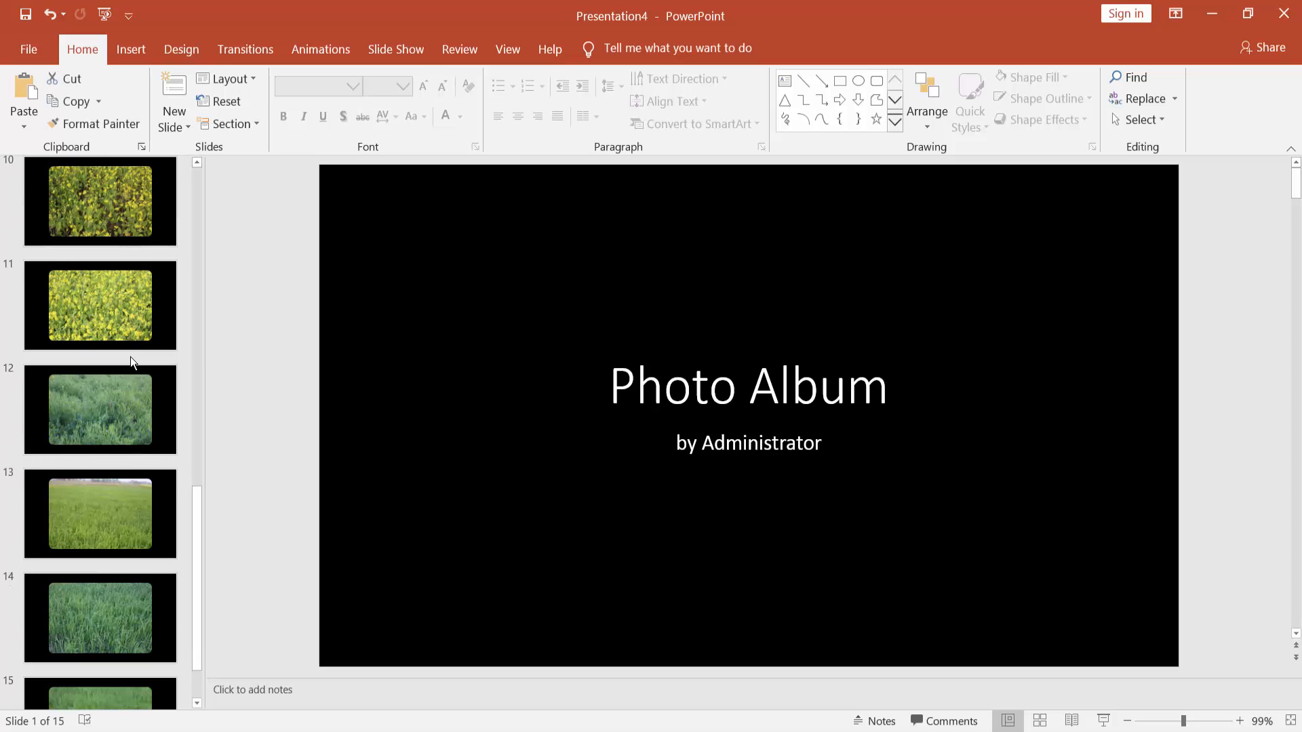
scroll("down", 3)
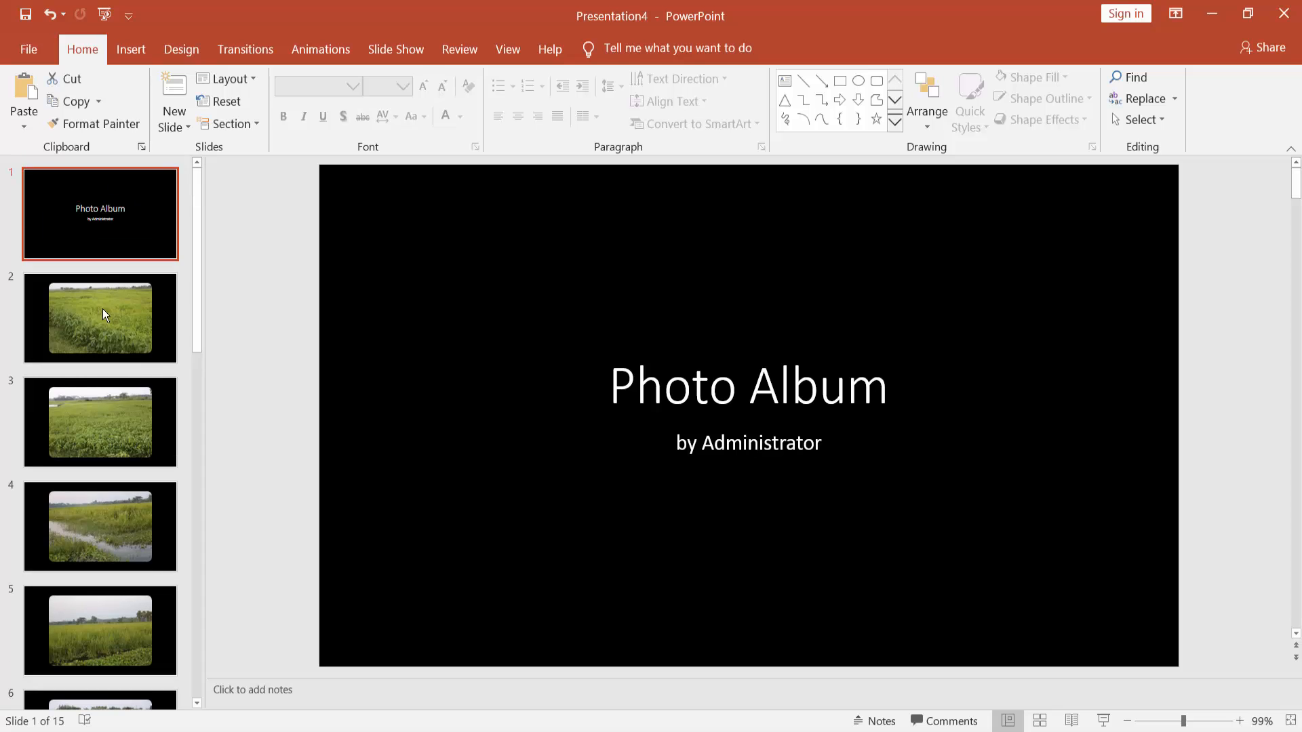
Return from slide 2 to the album's title slide and show the Insert options.
left_click(99, 318)
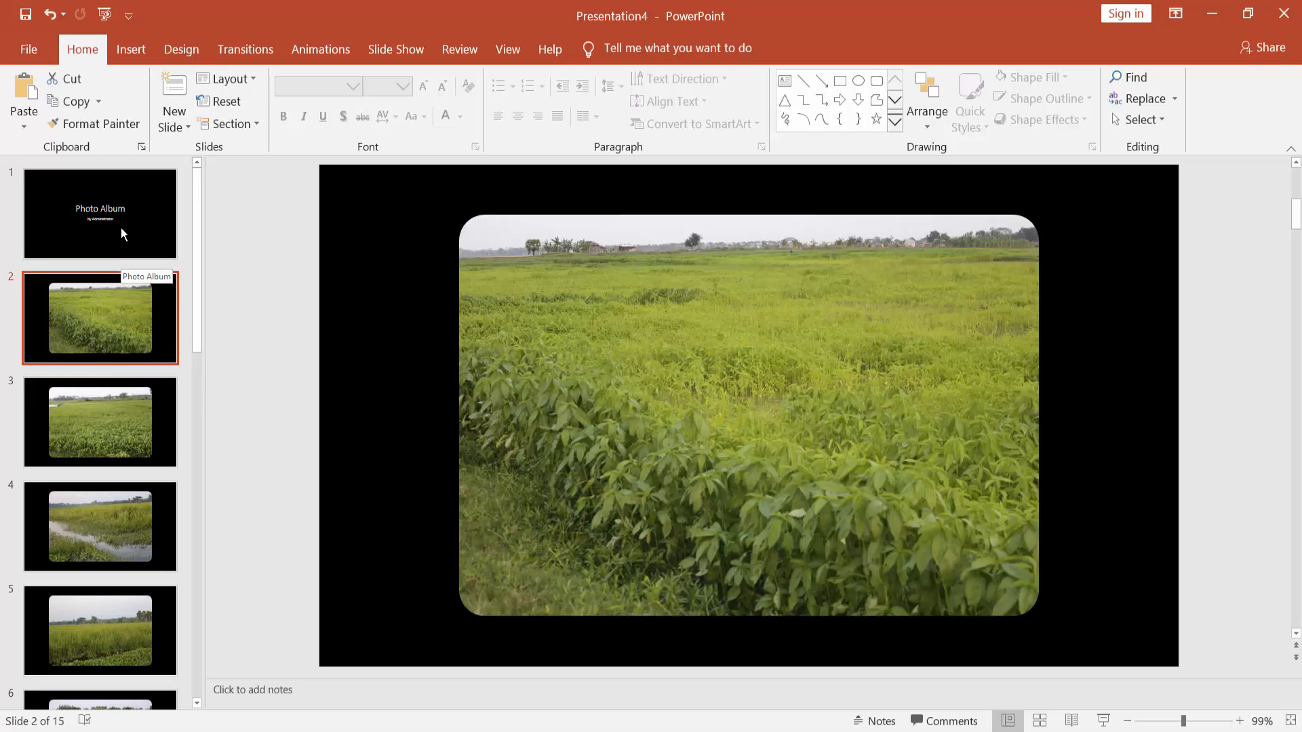
left_click(99, 215)
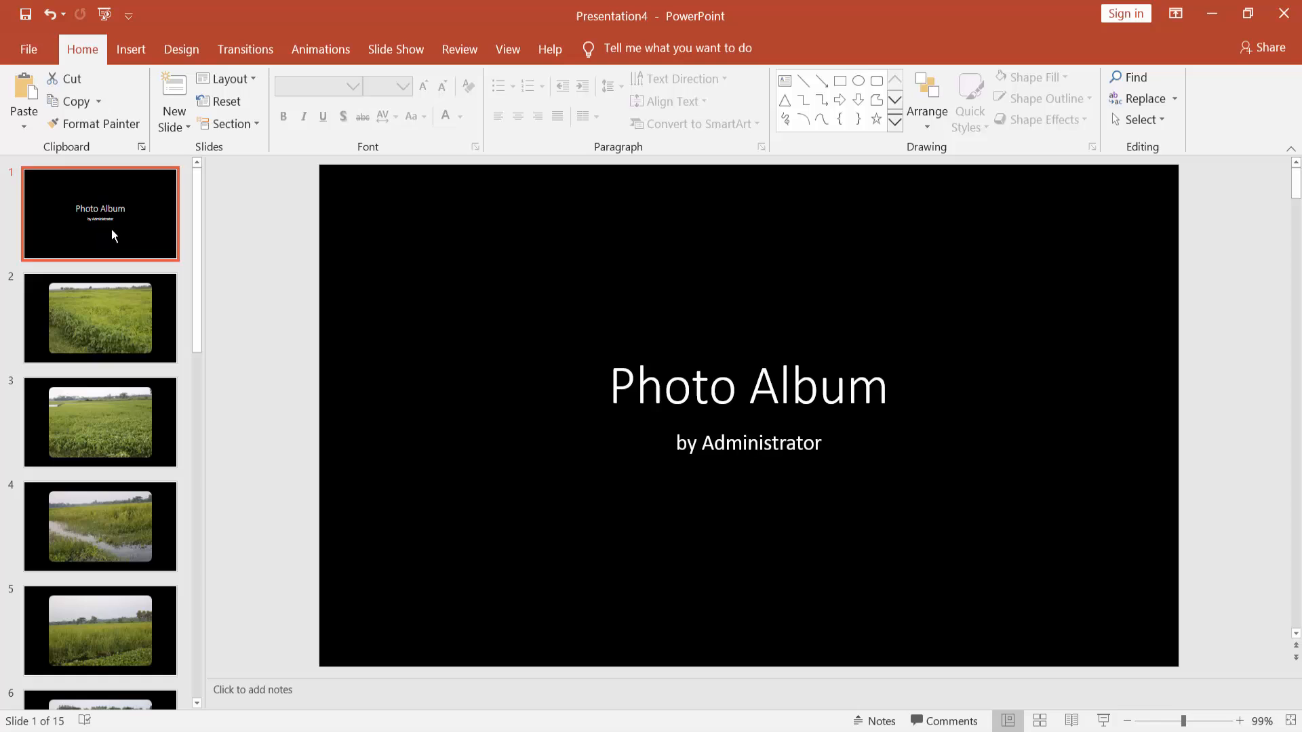
left_click(130, 49)
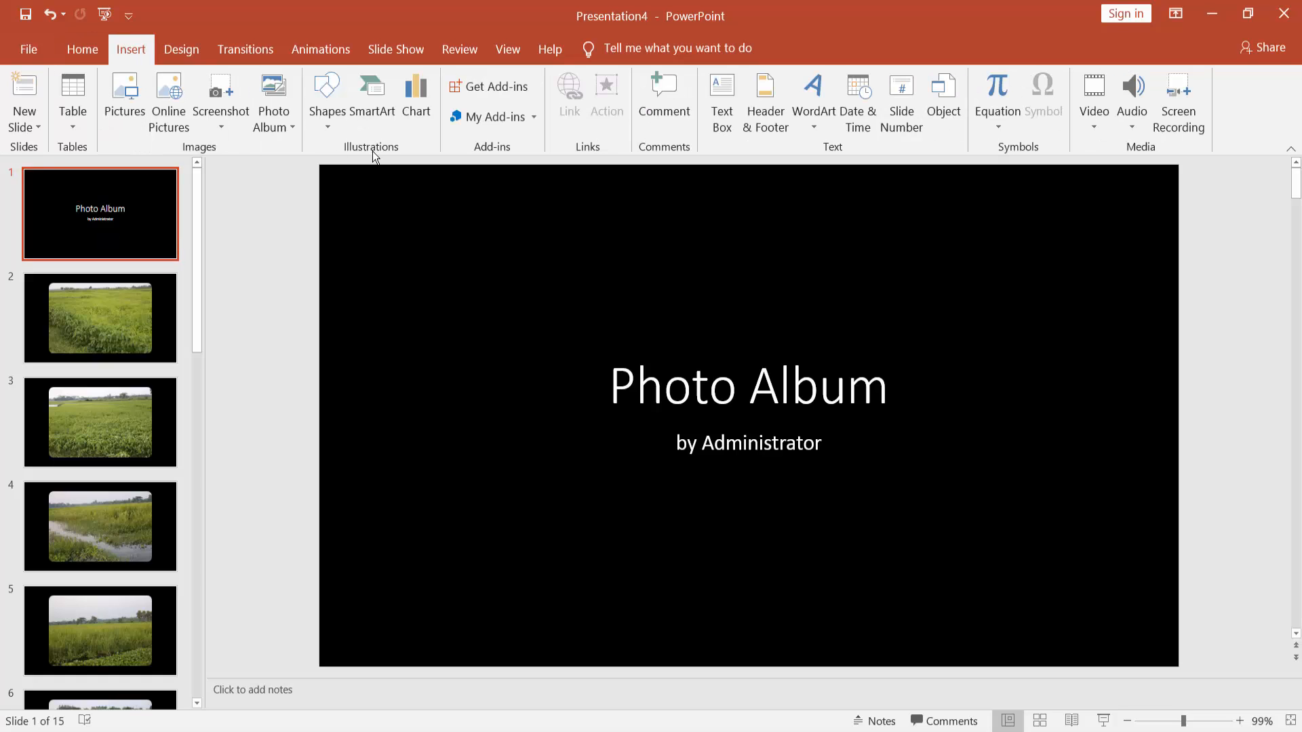
mouse_move(273, 107)
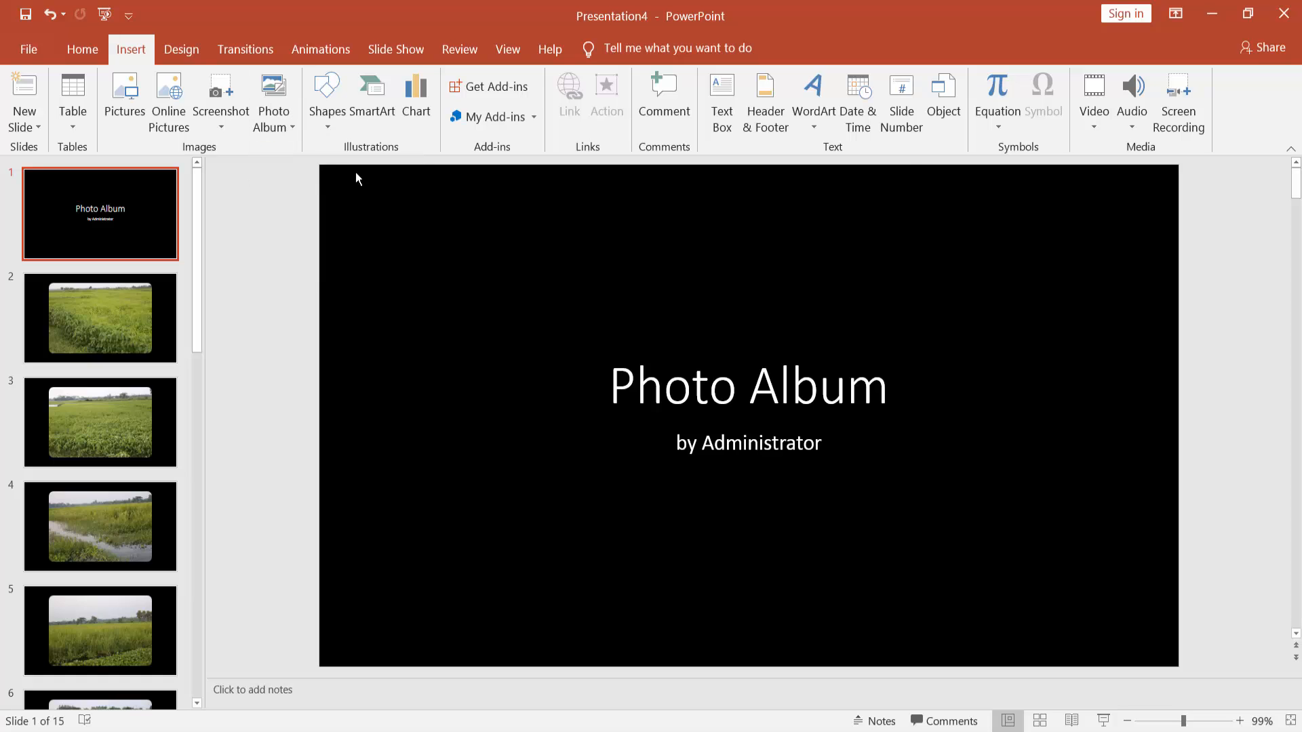
Edit the photo album to 2 pictures per slide and update it to 8 slides.
left_click(274, 128)
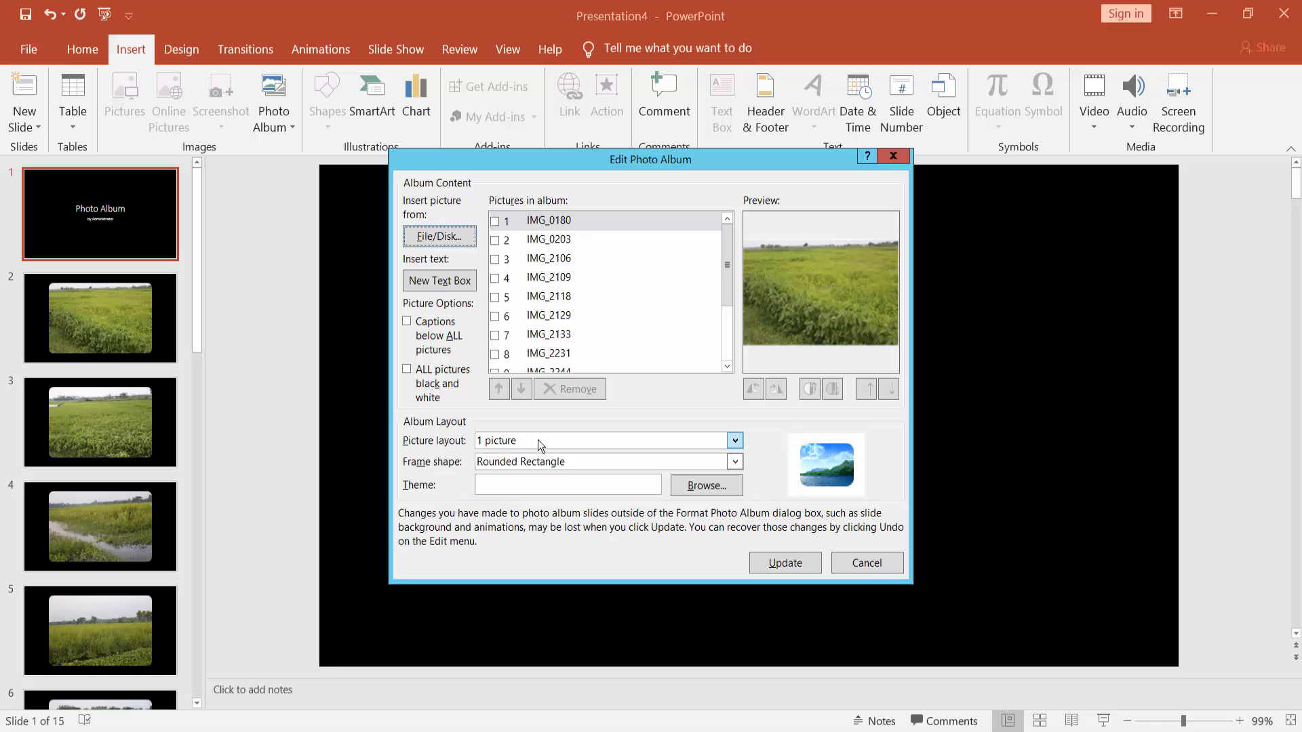
left_click(733, 441)
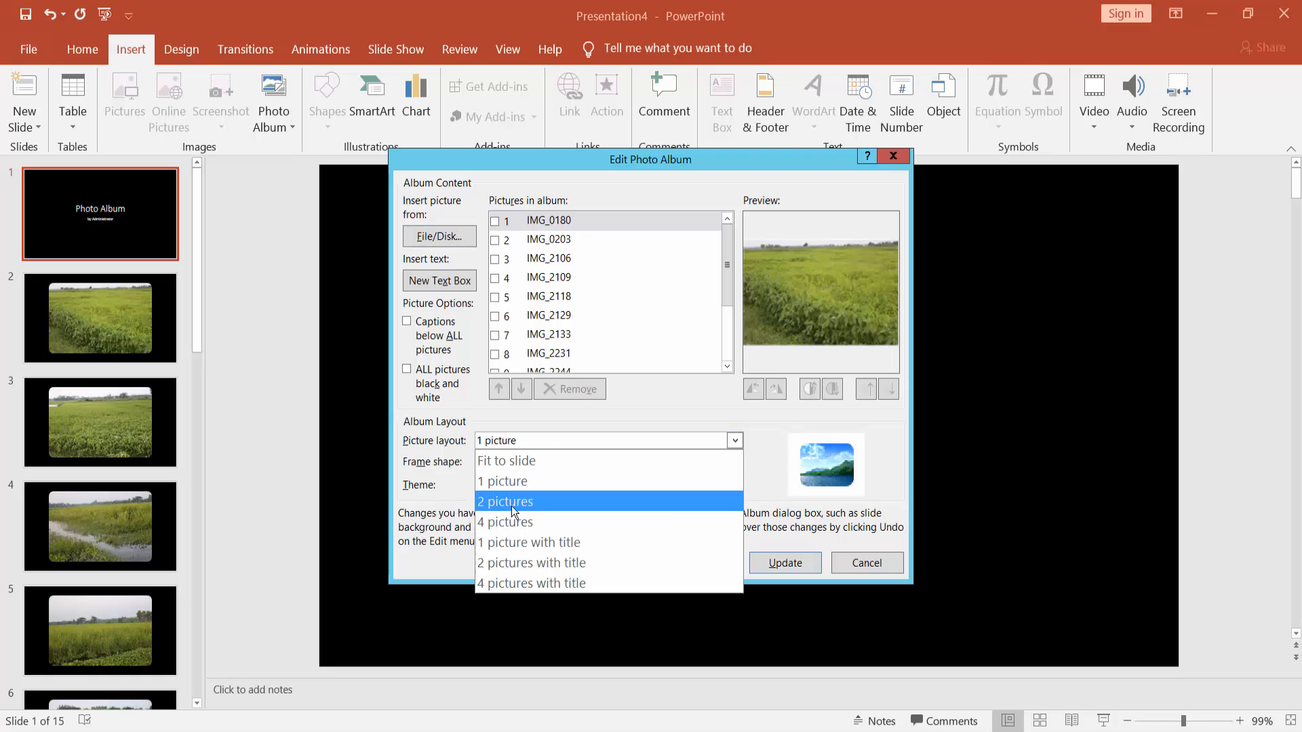
left_click(504, 501)
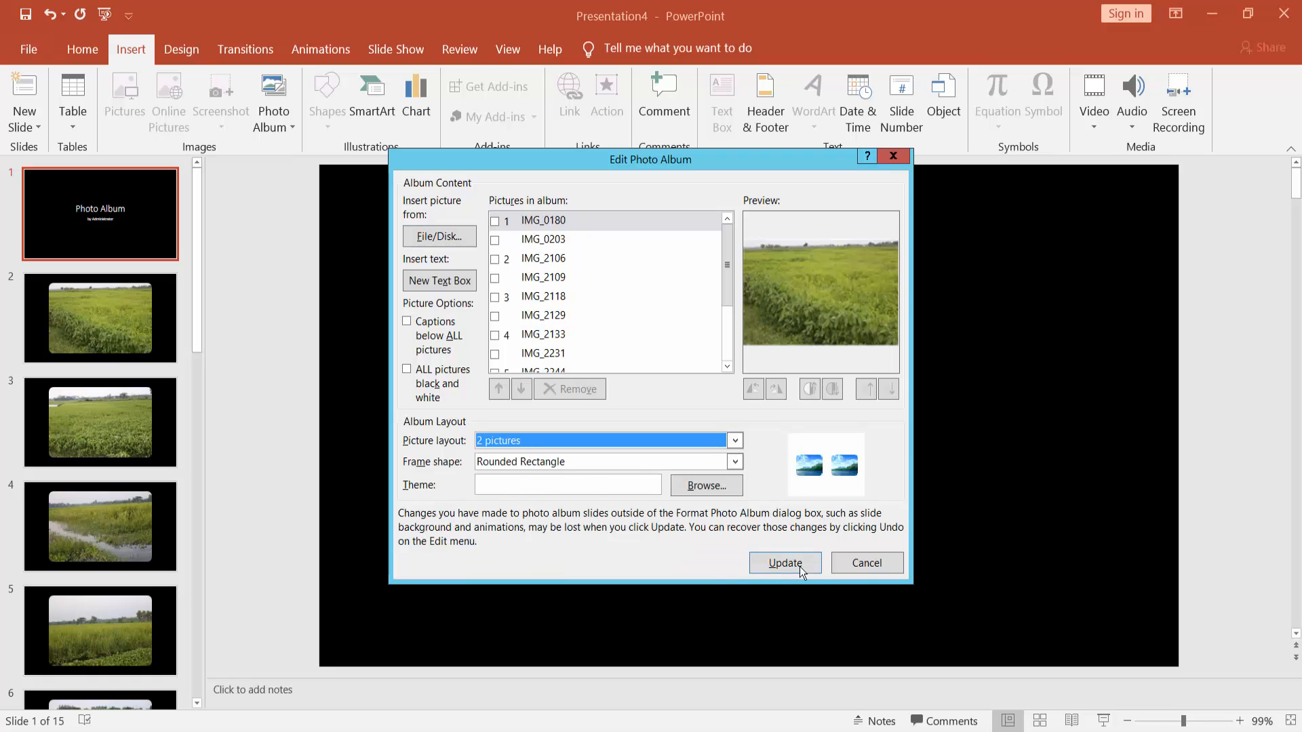
left_click(785, 562)
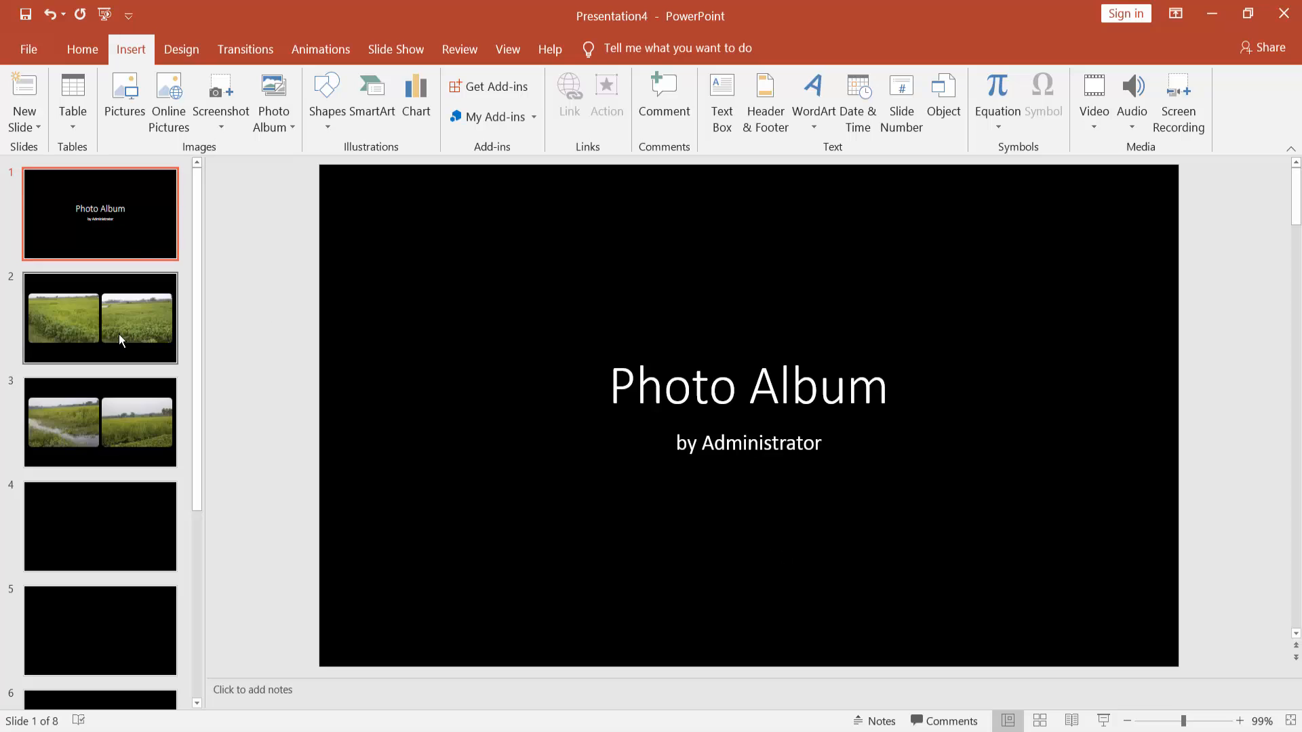
scroll("down", 3)
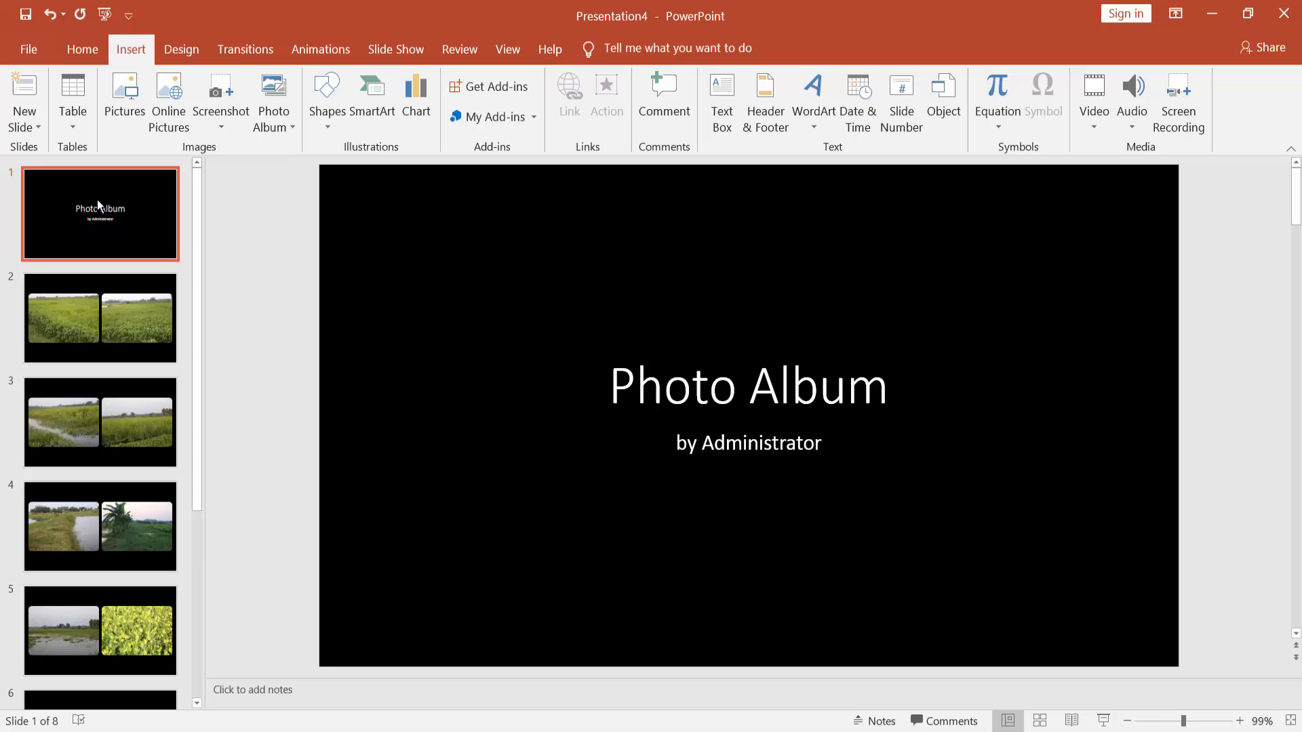
mouse_move(119, 350)
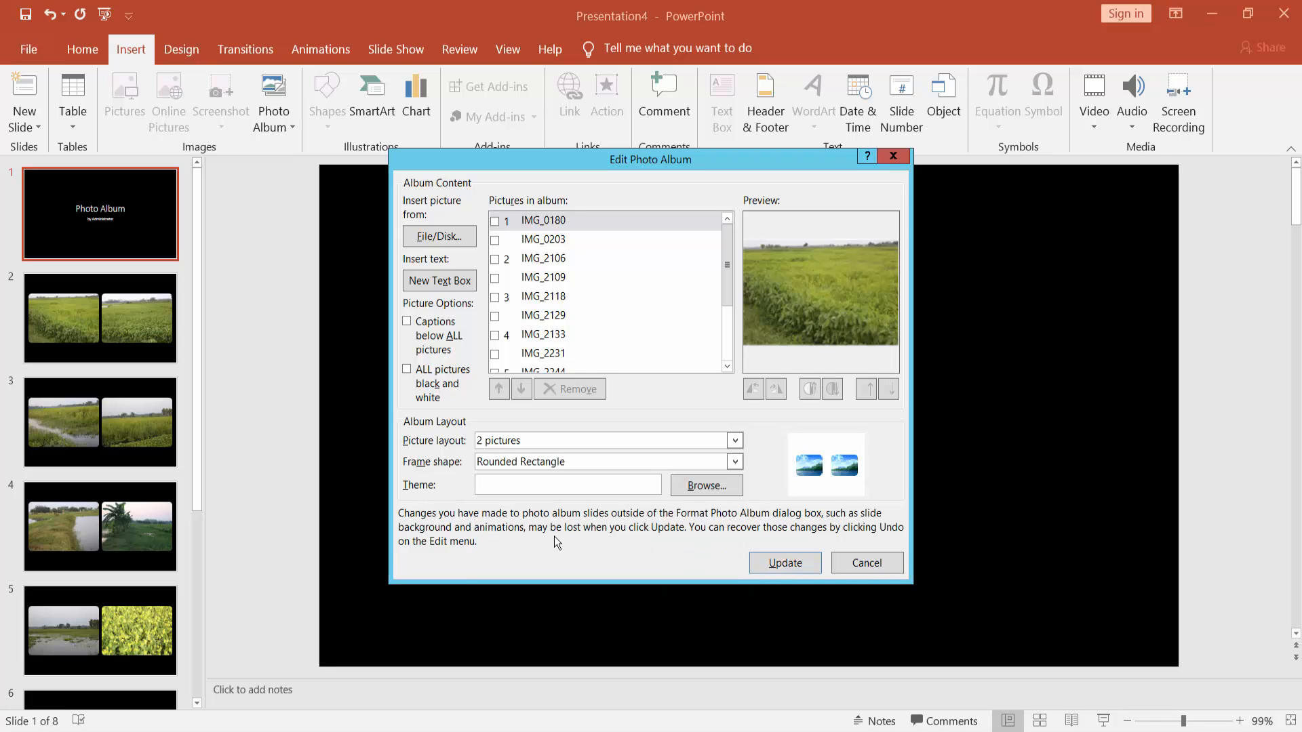
Update the album to 4 pictures per slide and browse the resulting five slides.
left_click(784, 563)
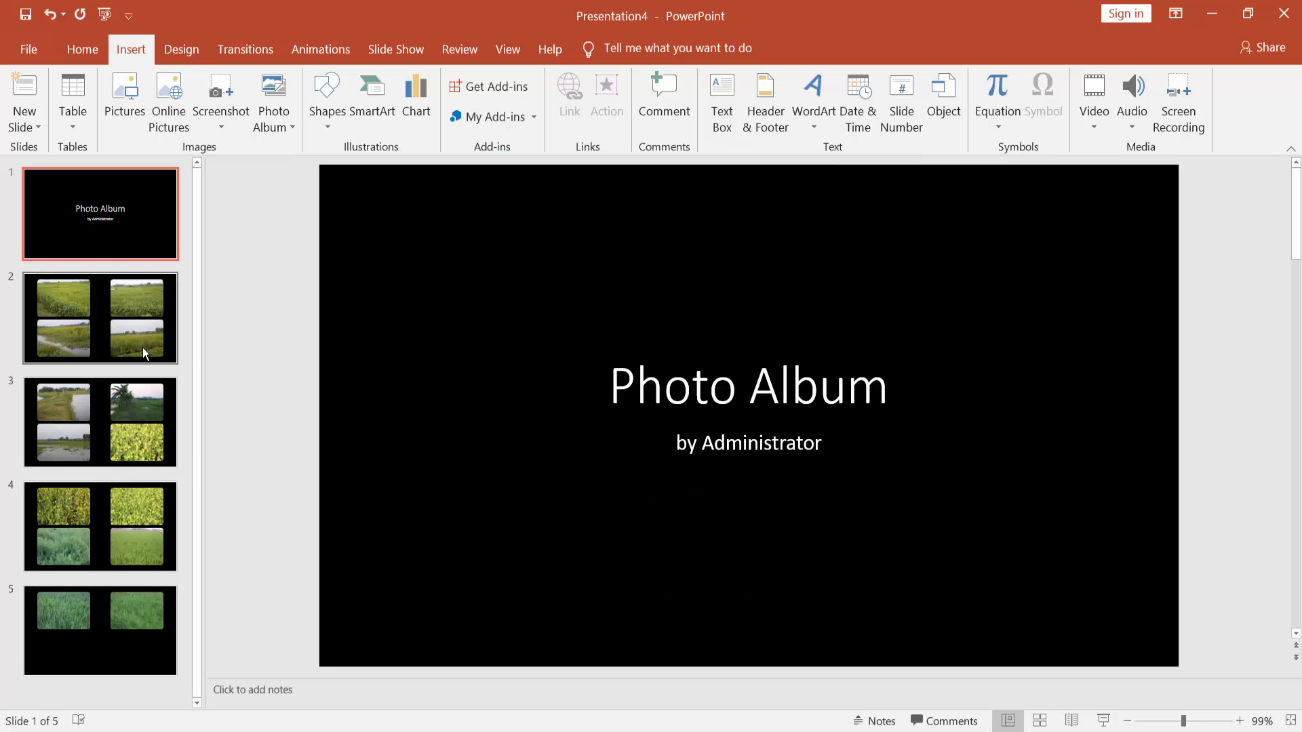
left_click(100, 421)
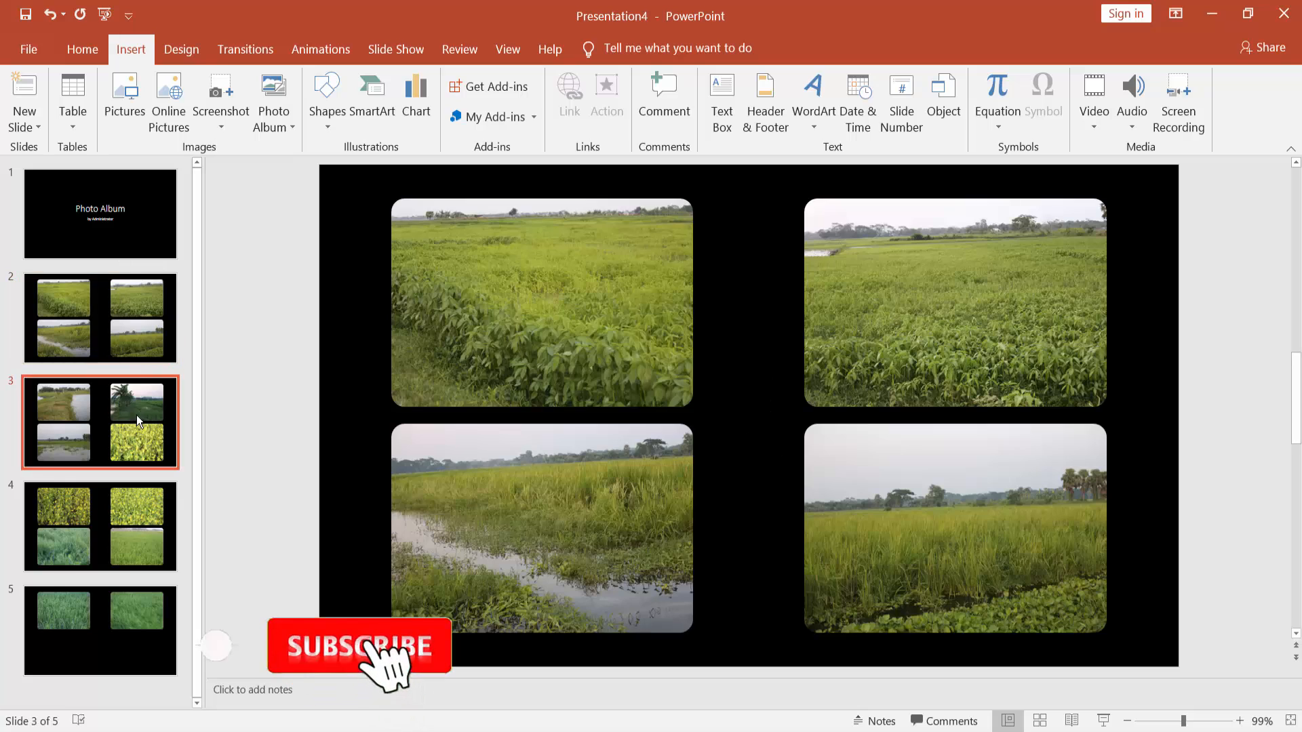
left_click(100, 632)
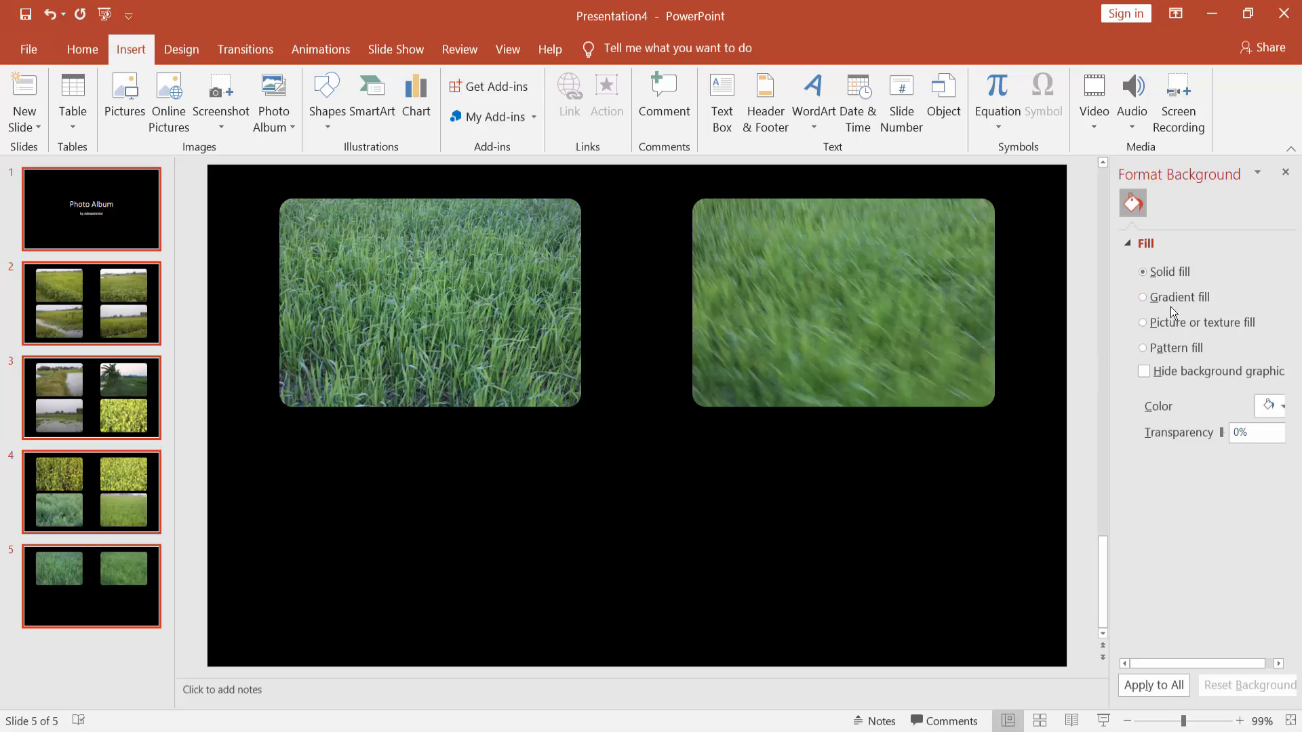
Give all slides a light grey background and check slides 1 through 4.
left_click(1278, 406)
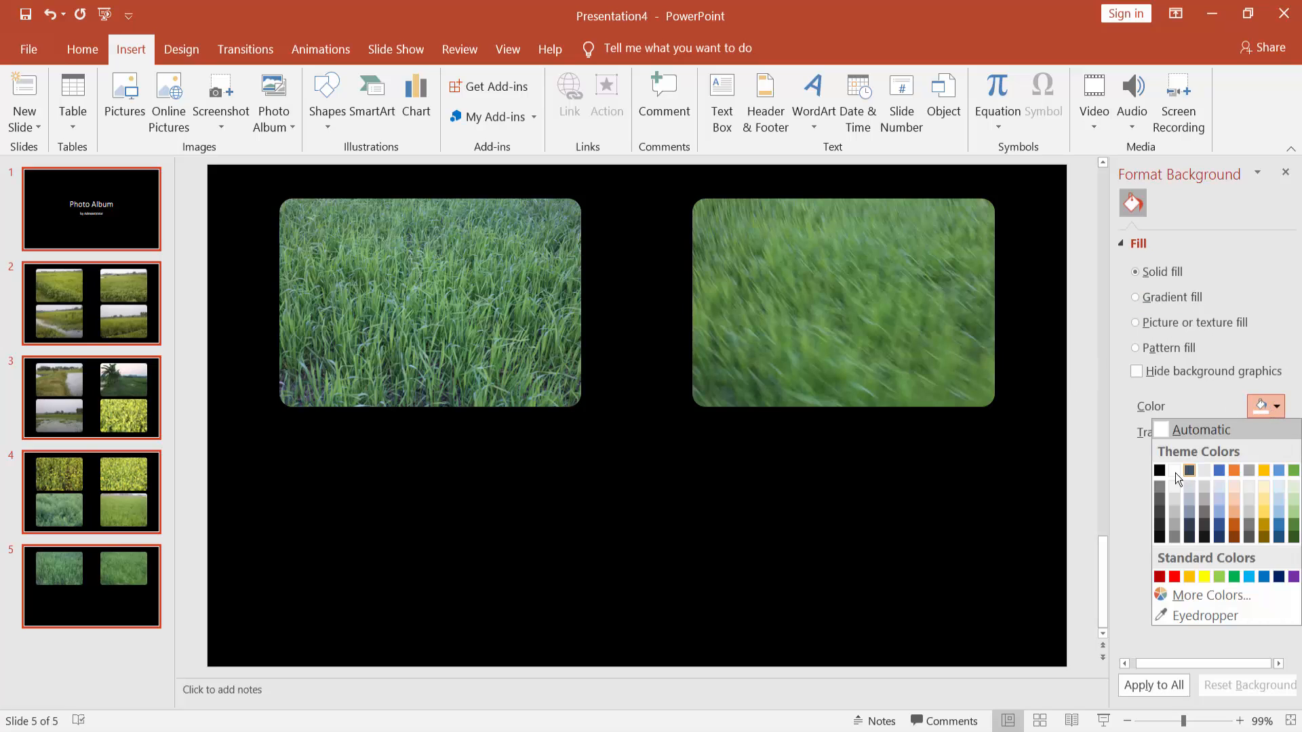
left_click(1159, 470)
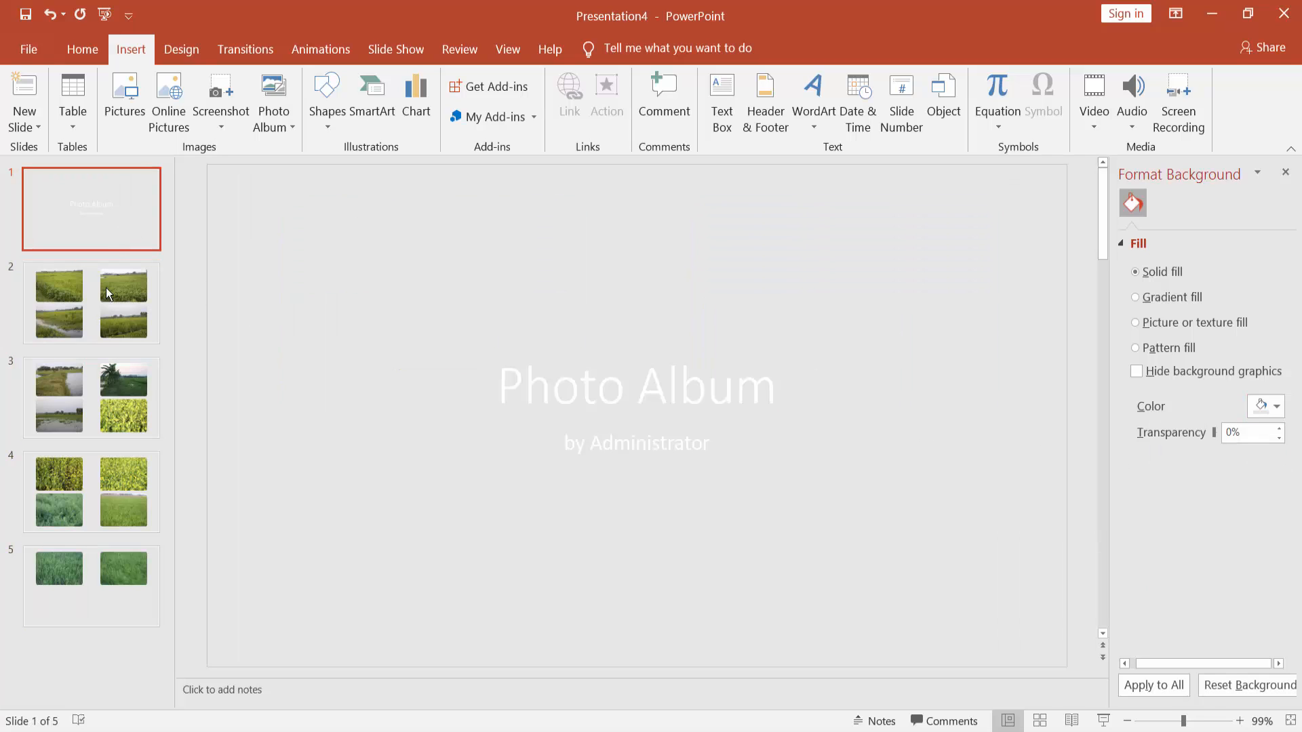
left_click(91, 396)
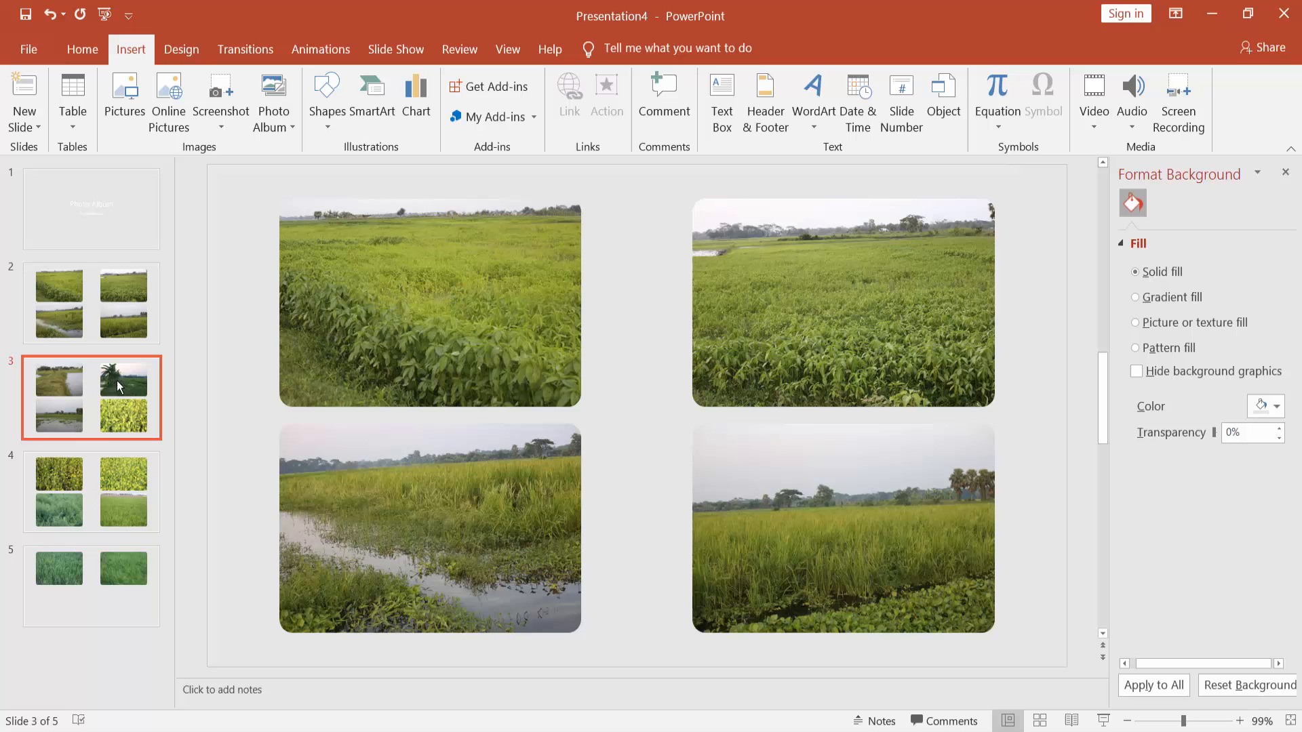
left_click(91, 492)
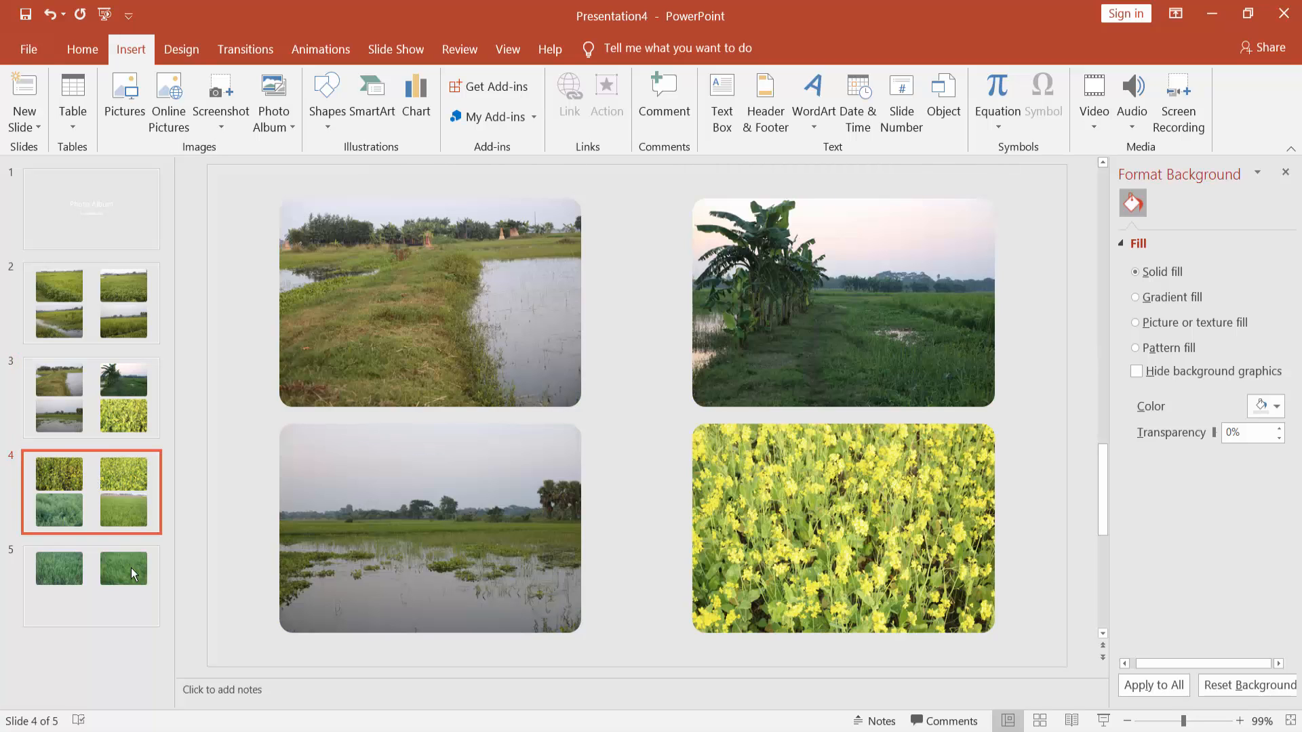
left_click(91, 208)
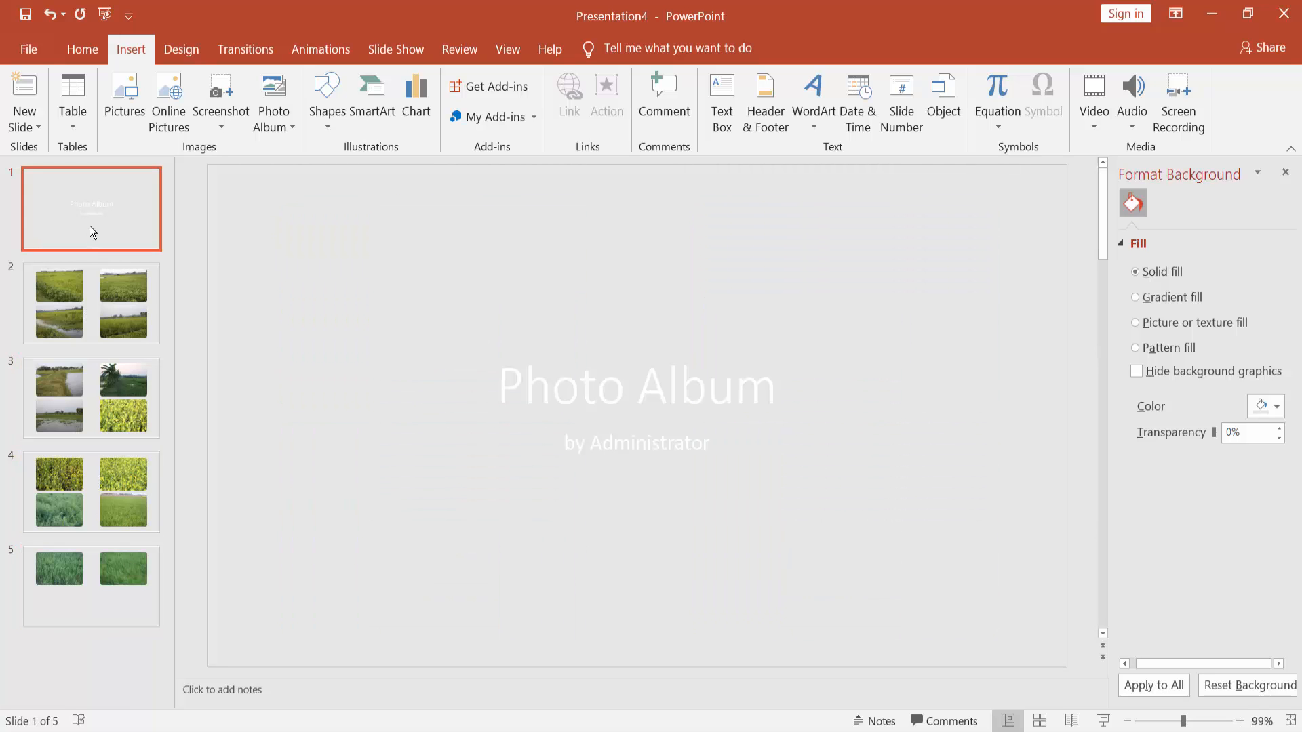
left_click(91, 303)
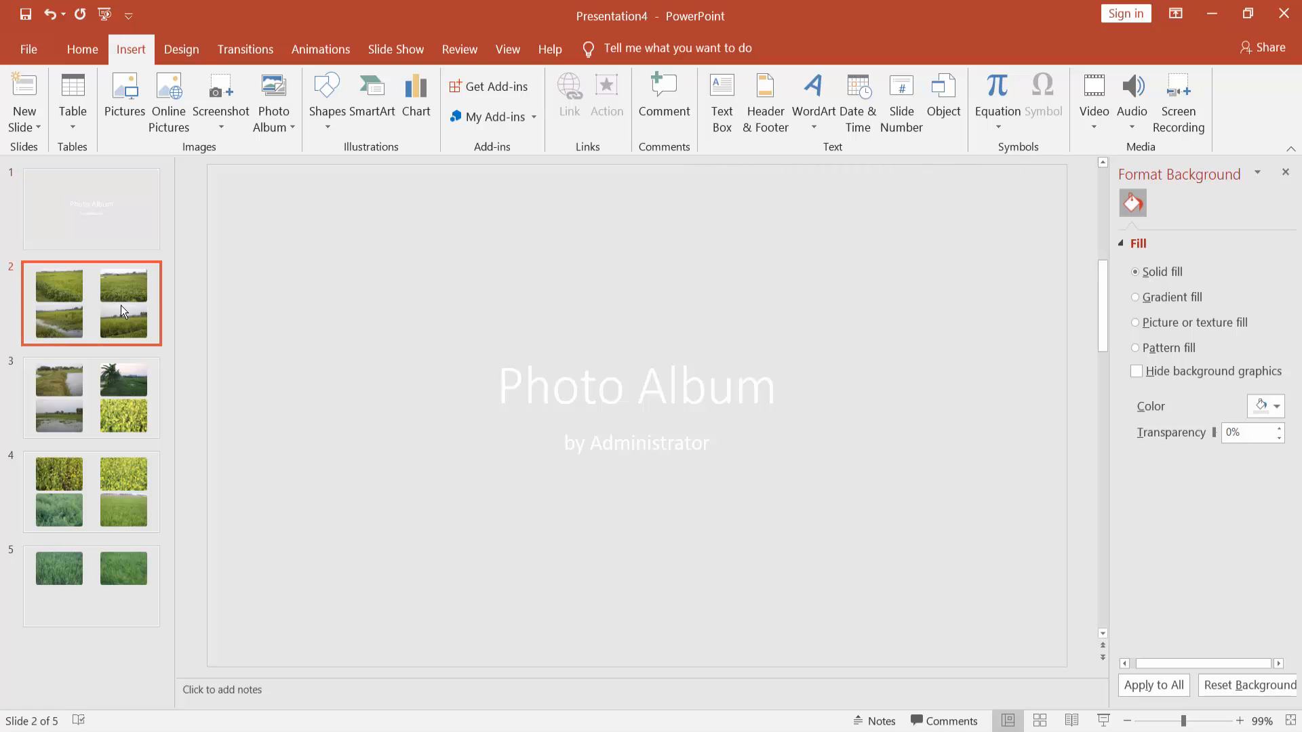